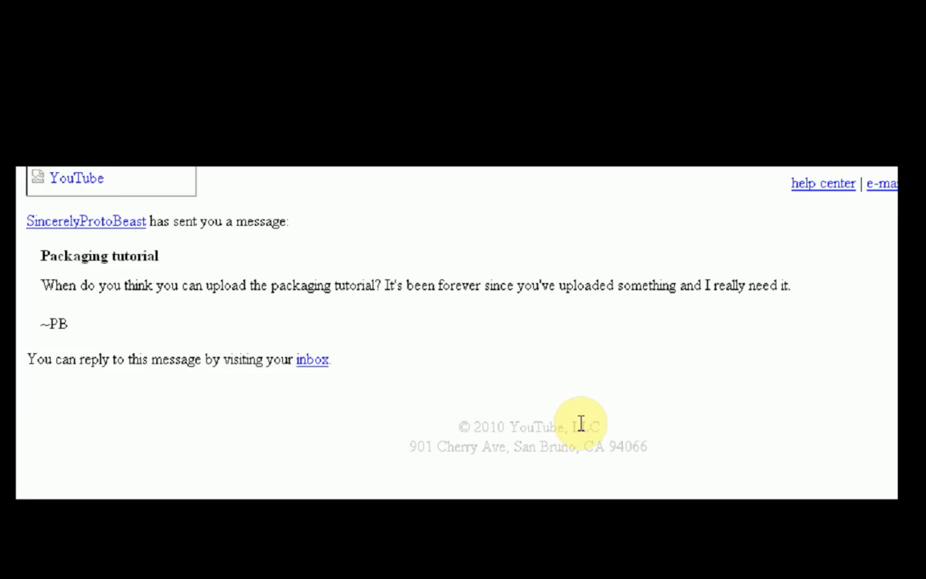
{"action": "mouse_move", "coordinate": [74, 229]}
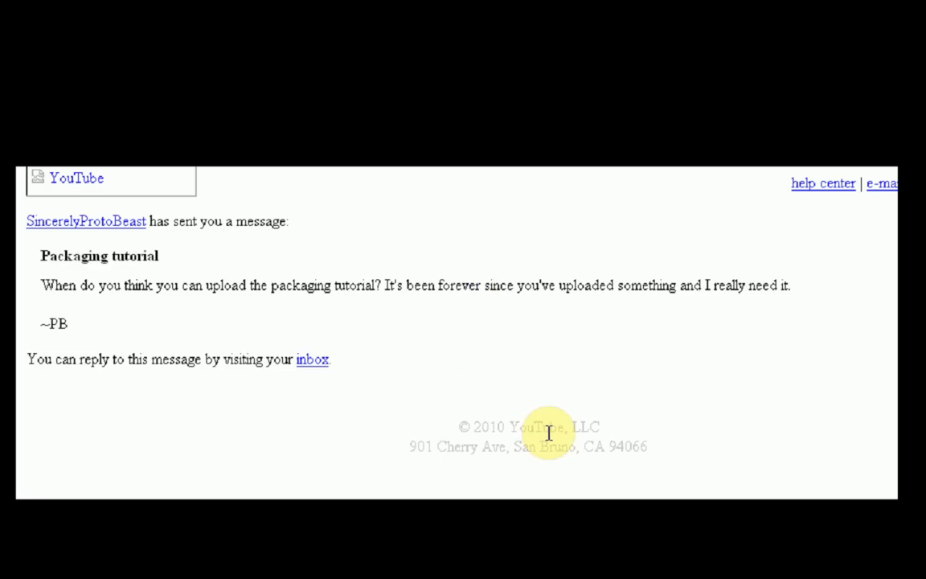
{"action": "mouse_move", "coordinate": [145, 348]}
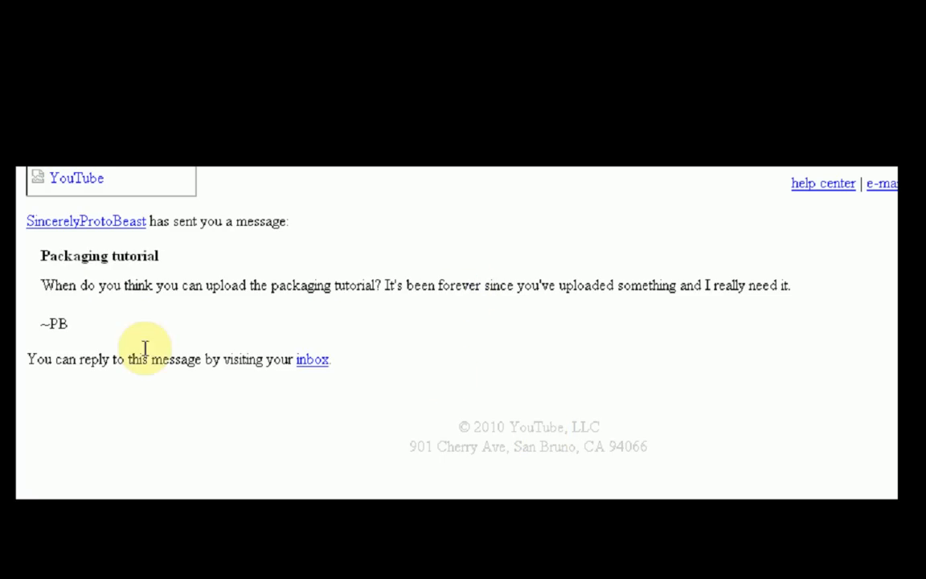
{"action": "mouse_move", "coordinate": [91, 362]}
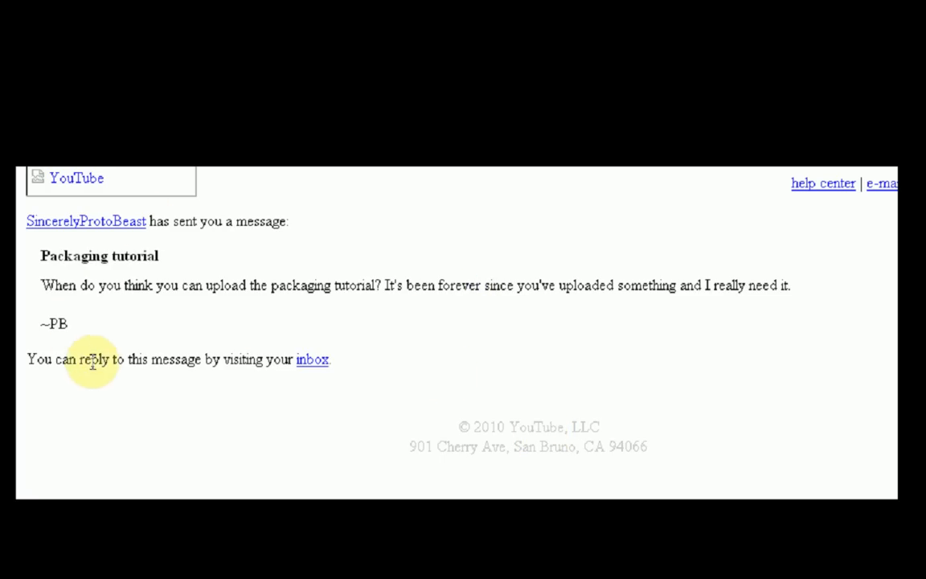
{"action": "mouse_move", "coordinate": [433, 441]}
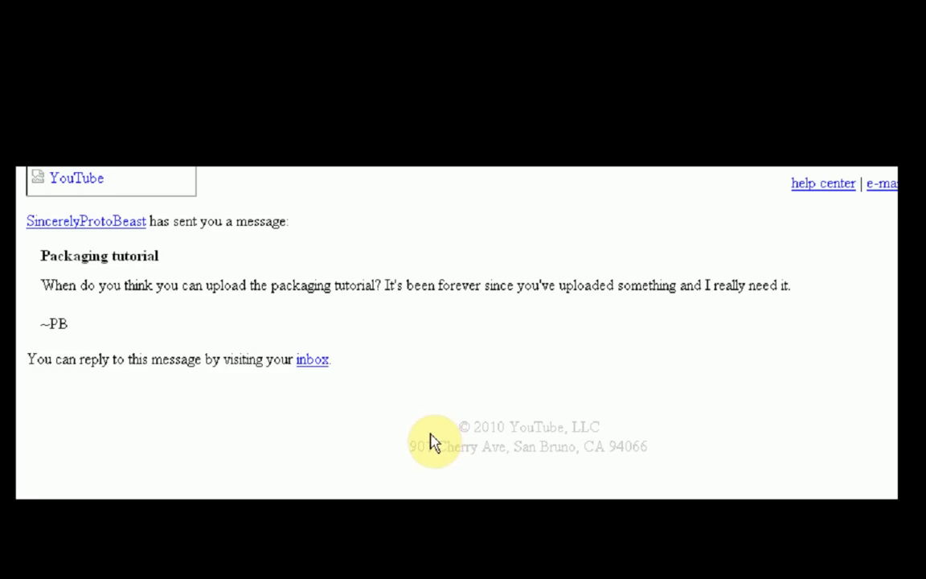
{"action": "mouse_move", "coordinate": [459, 426]}
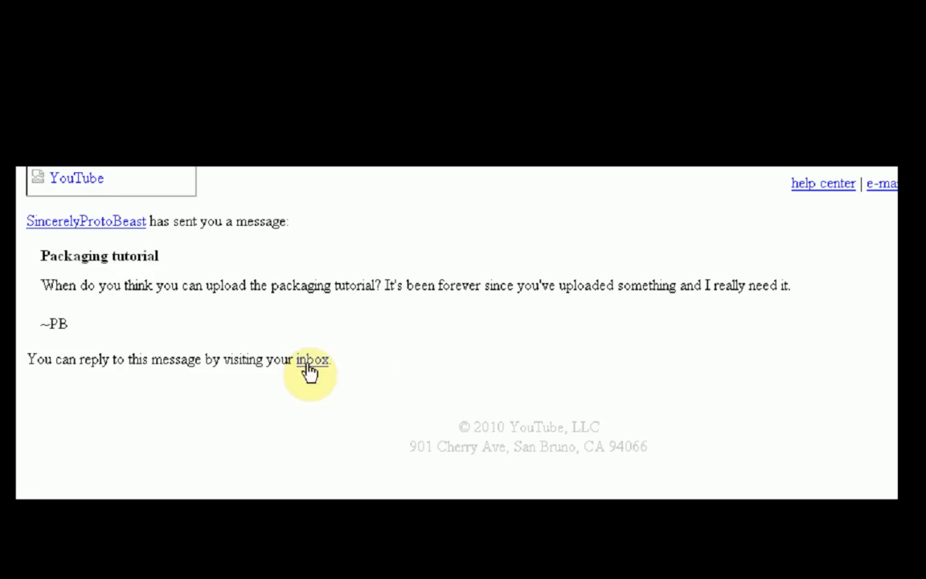
{"action": "mouse_move", "coordinate": [564, 356]}
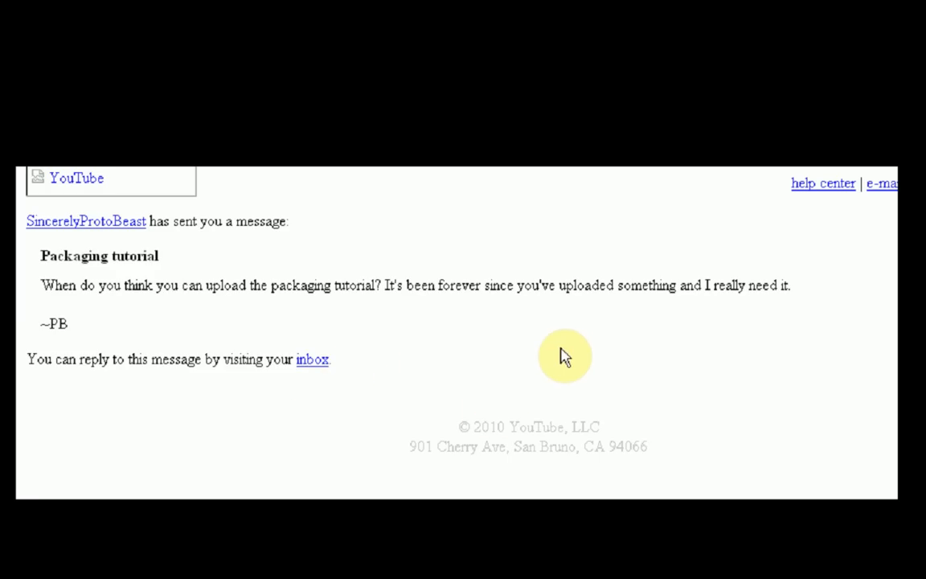
{"action": "mouse_move", "coordinate": [429, 333]}
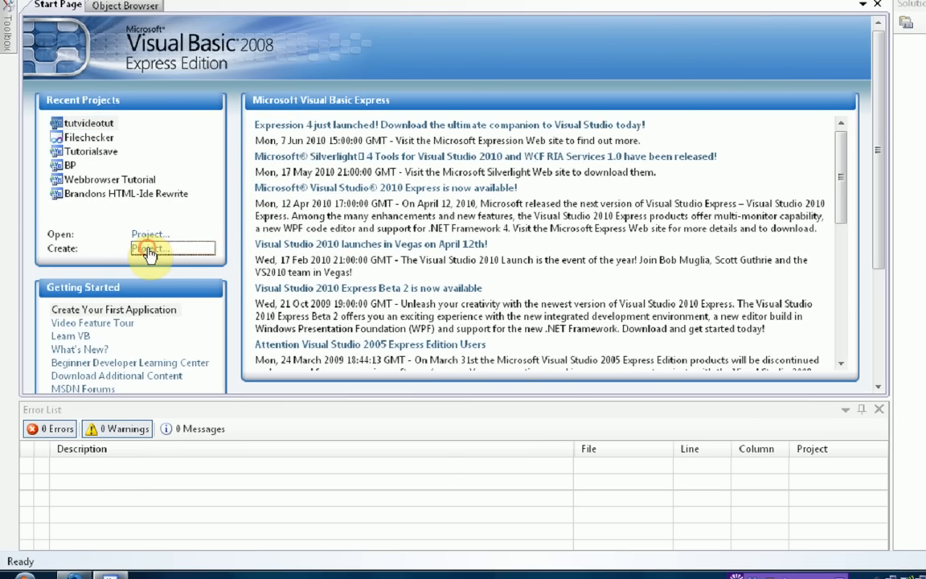
- Create a new Windows Forms Application project named Schoolouttut from the Start Page
{"action": "left_click", "coordinate": [148, 248]}
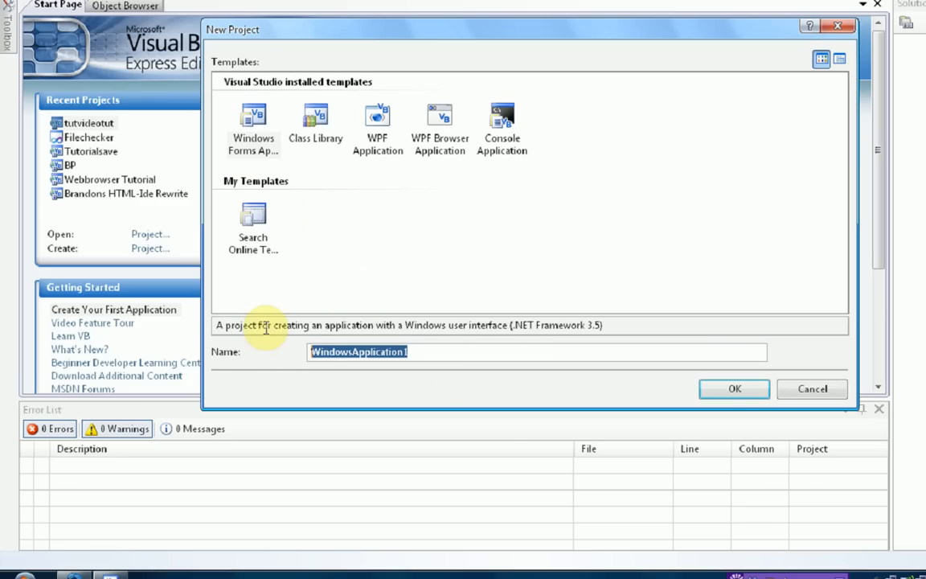
{"action": "type", "text": "School"}
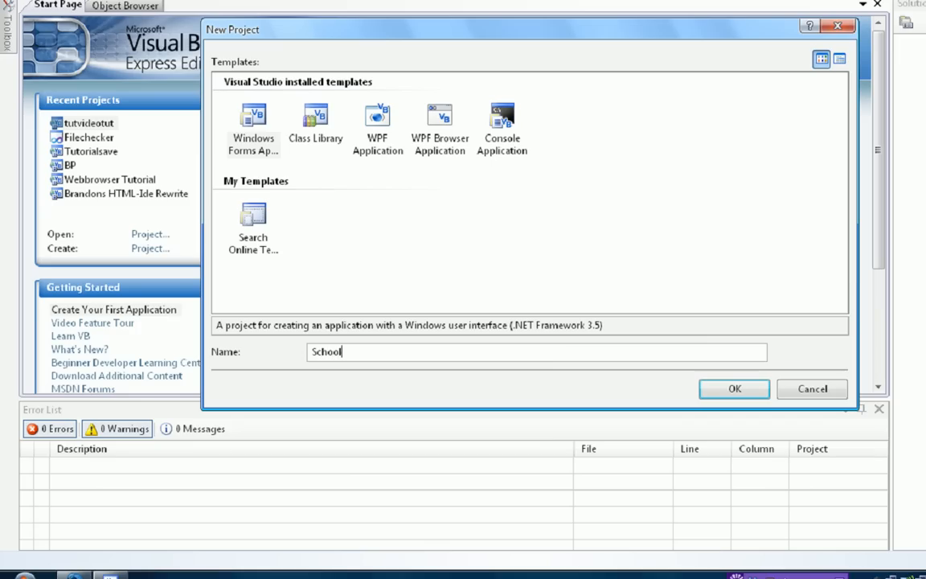
{"action": "type", "text": "outtut"}
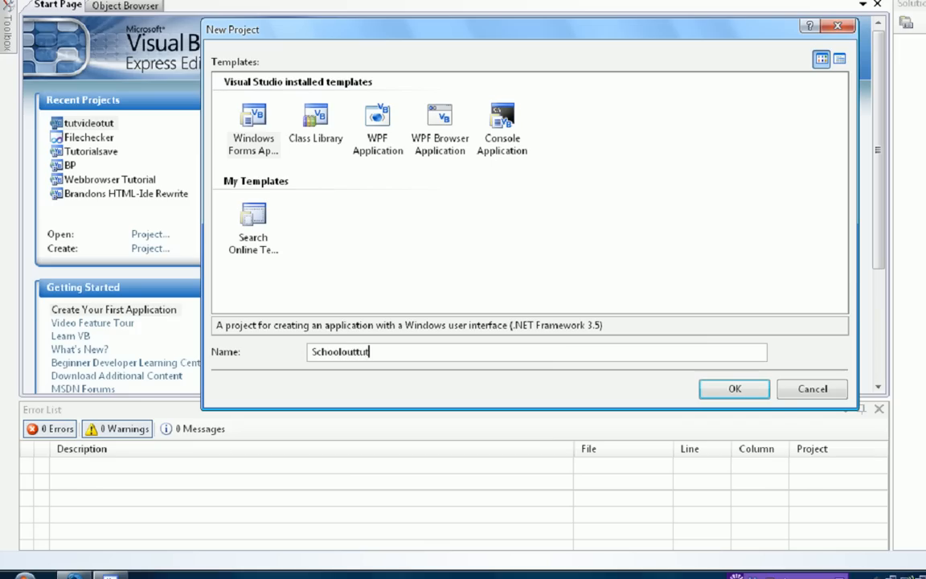
{"action": "left_click", "coordinate": [810, 388]}
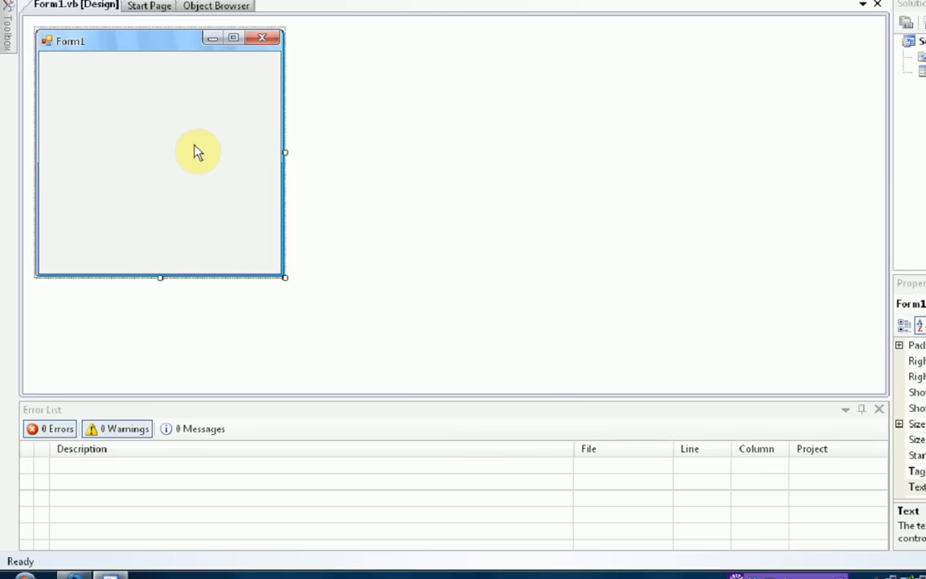
{"action": "mouse_move", "coordinate": [191, 162]}
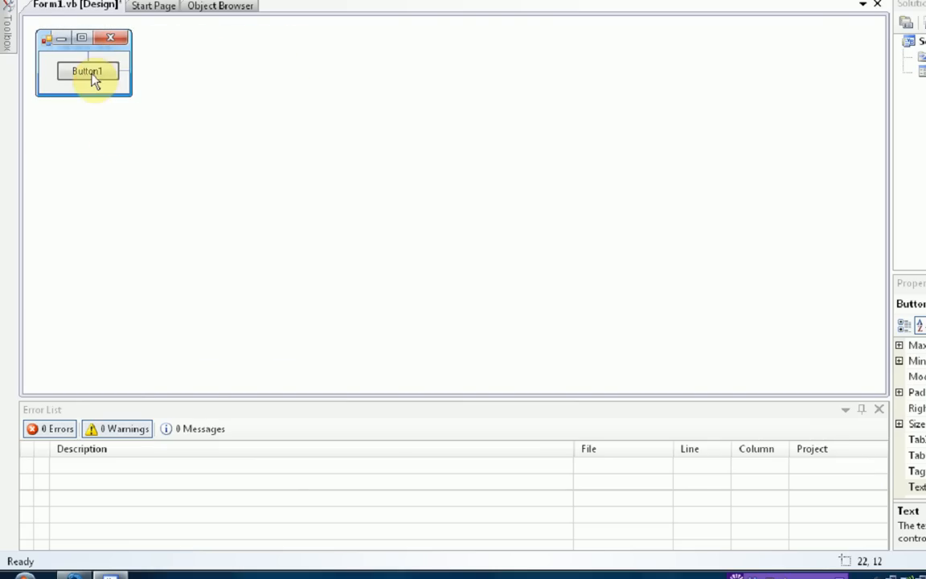
- Label the form's single button Start via its Text property
{"action": "left_click", "coordinate": [87, 71]}
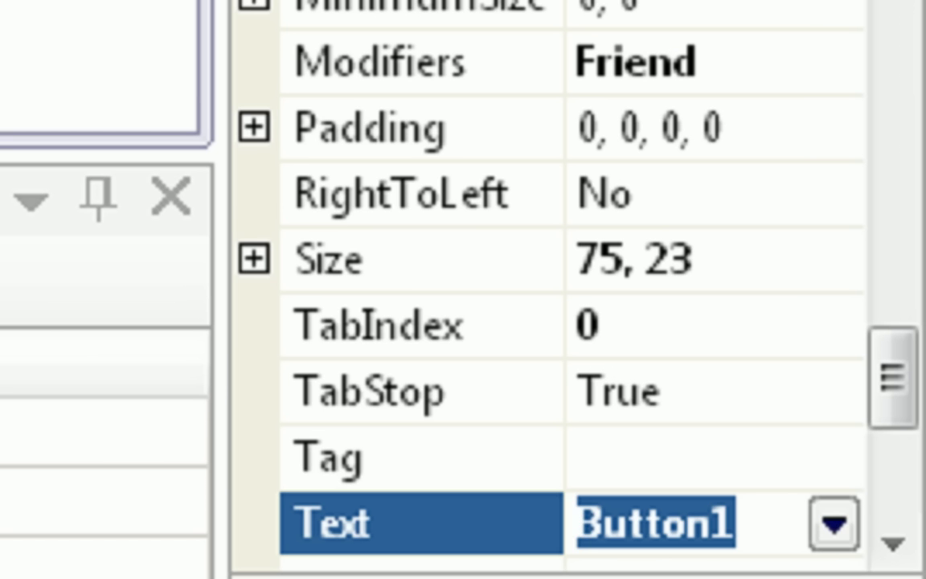
{"action": "type", "text": "Star"}
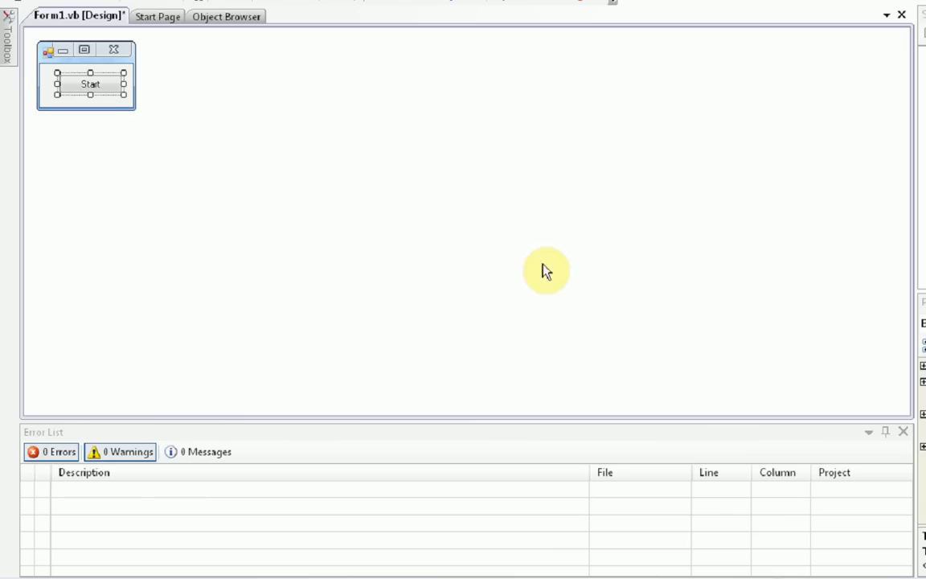
{"action": "mouse_move", "coordinate": [122, 107]}
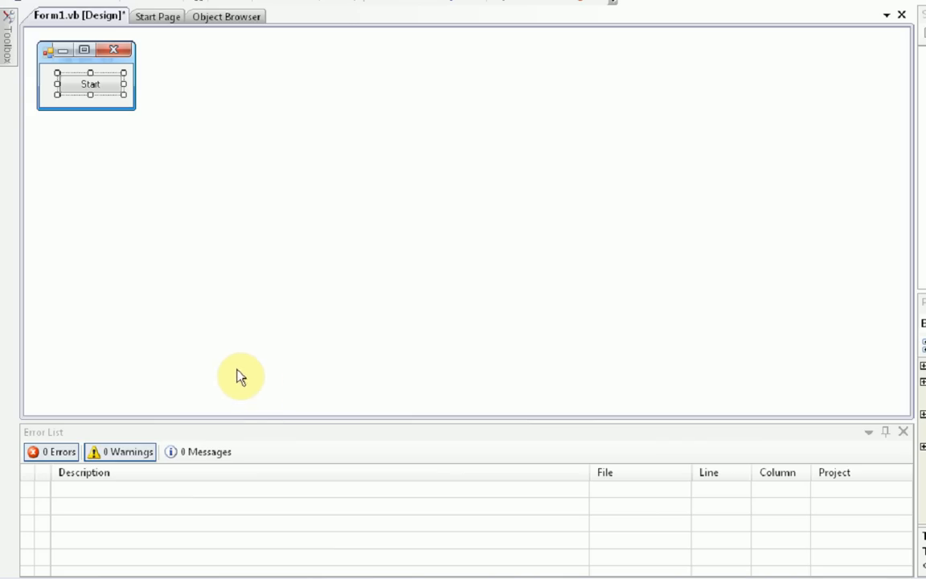
{"action": "mouse_move", "coordinate": [235, 414]}
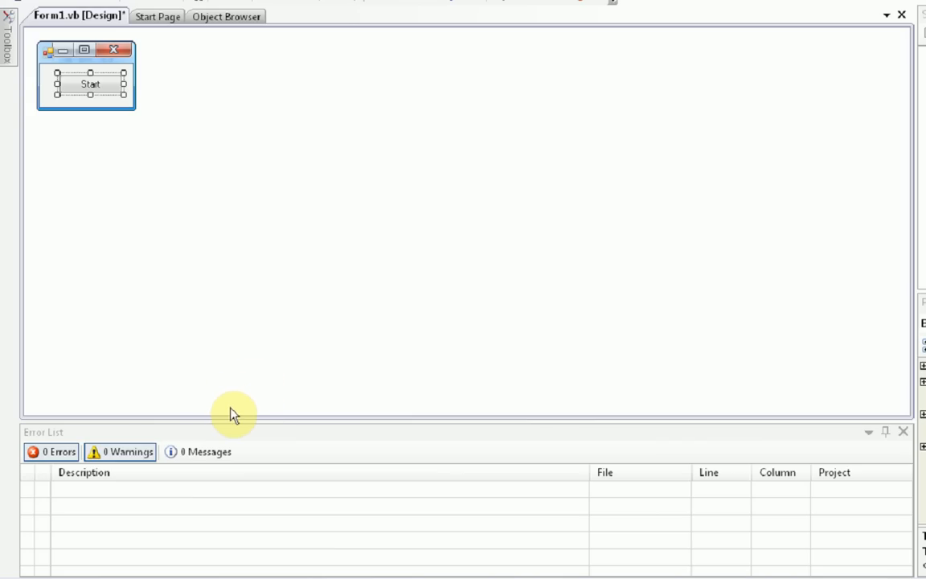
{"action": "mouse_move", "coordinate": [206, 386]}
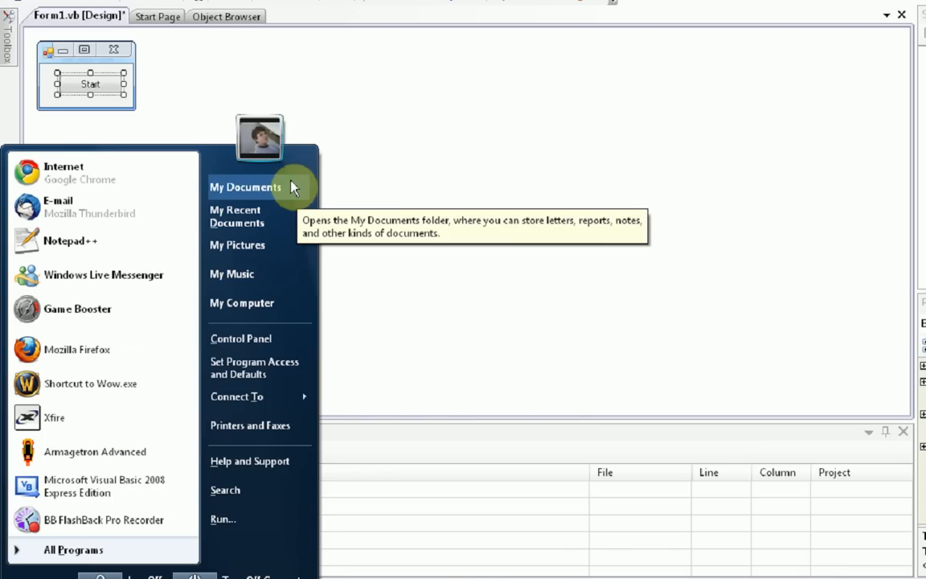
- Save All, keeping the name Schoolouttut in the Visual Studio 2008 Projects folder
{"action": "left_click", "coordinate": [245, 186]}
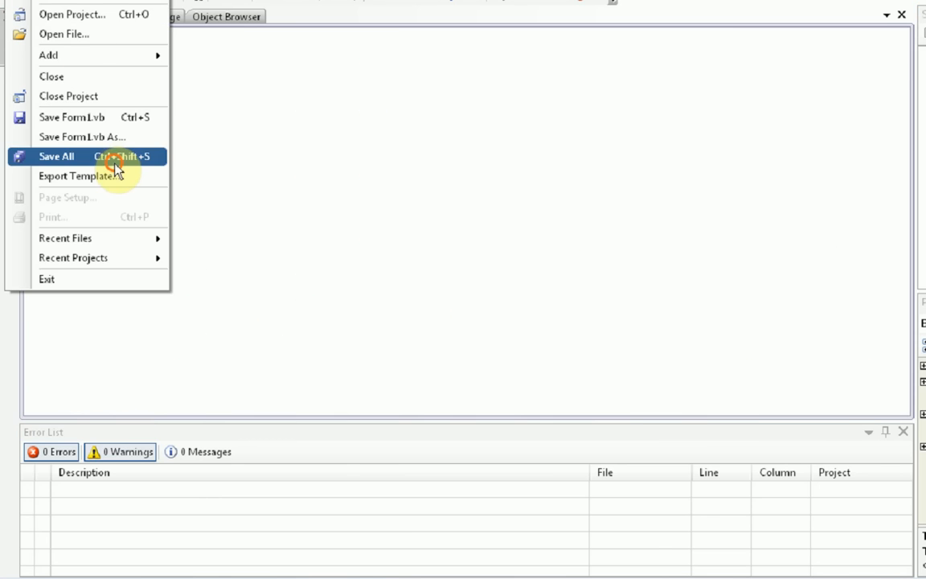
{"action": "left_click", "coordinate": [56, 156]}
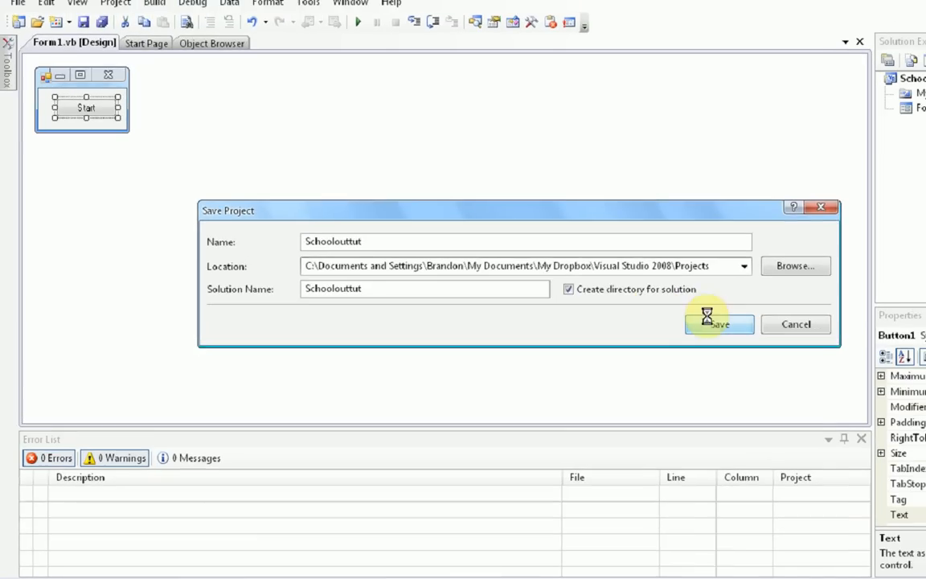
{"action": "left_click", "coordinate": [715, 324]}
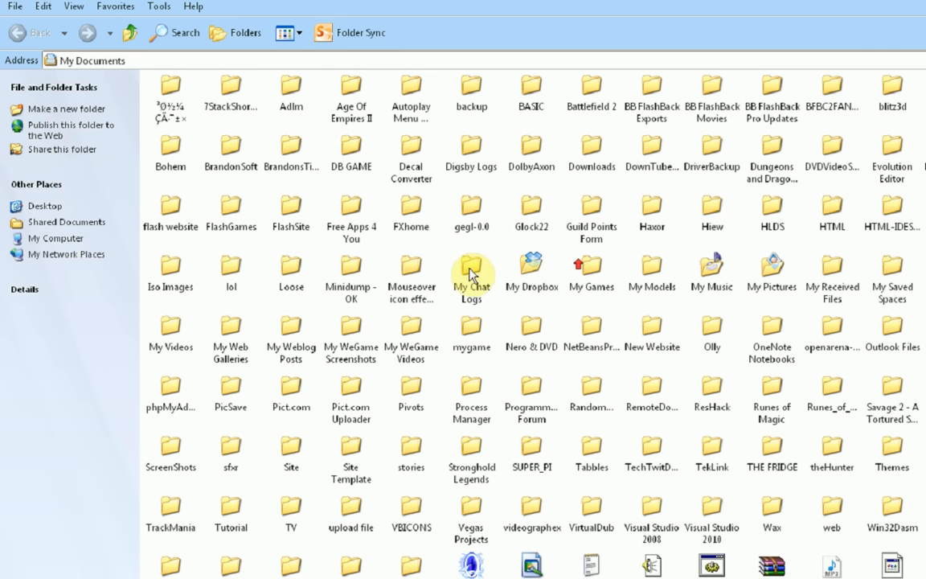
- Browse through My Dropbox into the Schoolouttut project's bin\Debug folder
{"action": "left_click", "coordinate": [531, 269]}
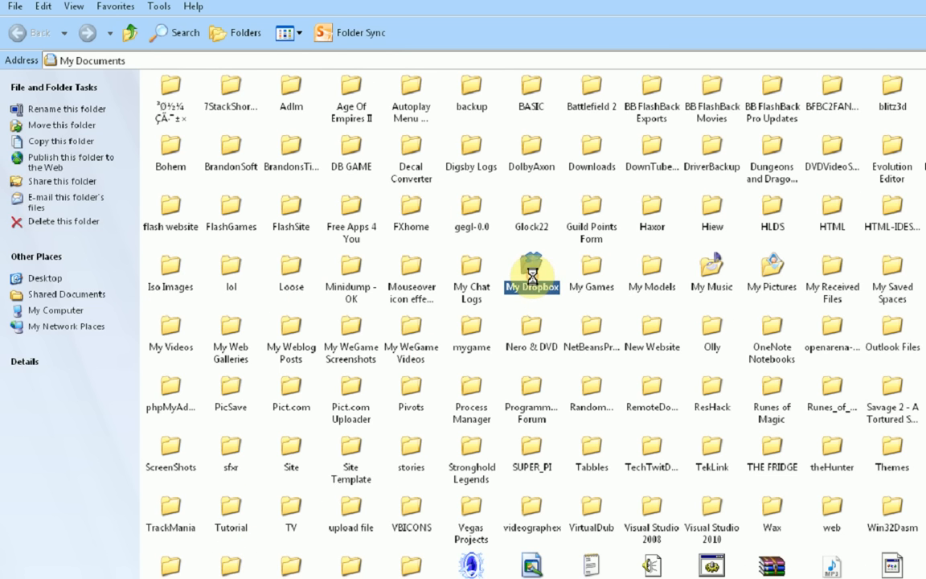
{"action": "double_click", "coordinate": [531, 274]}
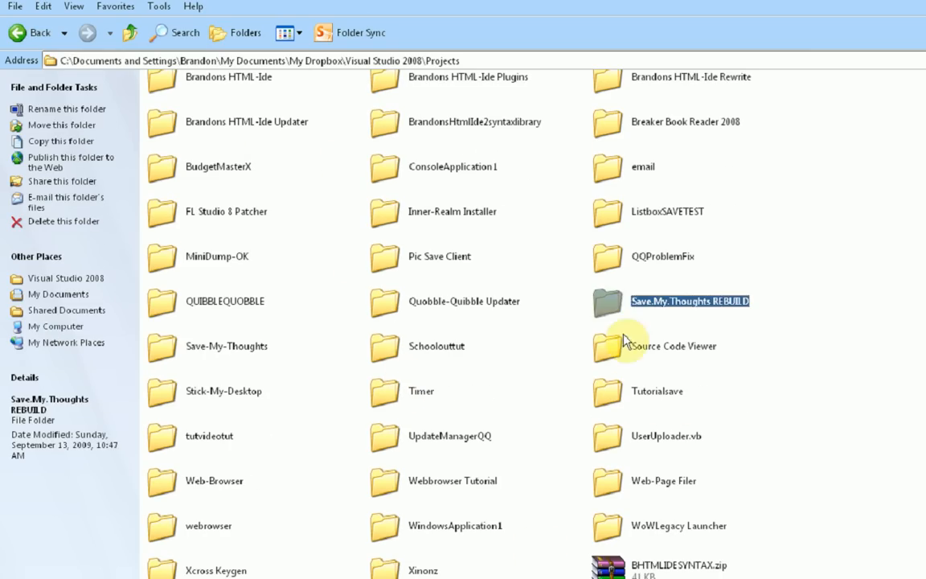
{"action": "double_click", "coordinate": [419, 346]}
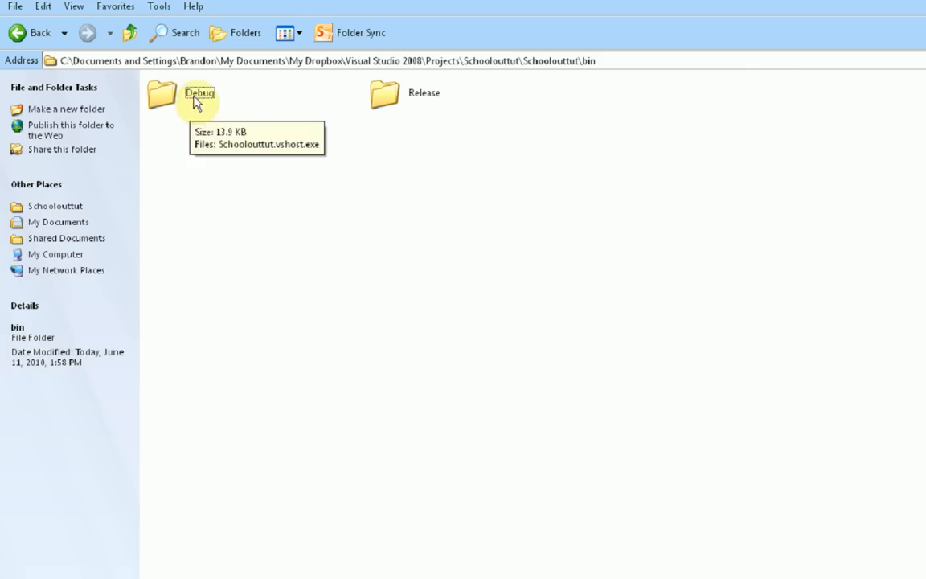
{"action": "double_click", "coordinate": [197, 100]}
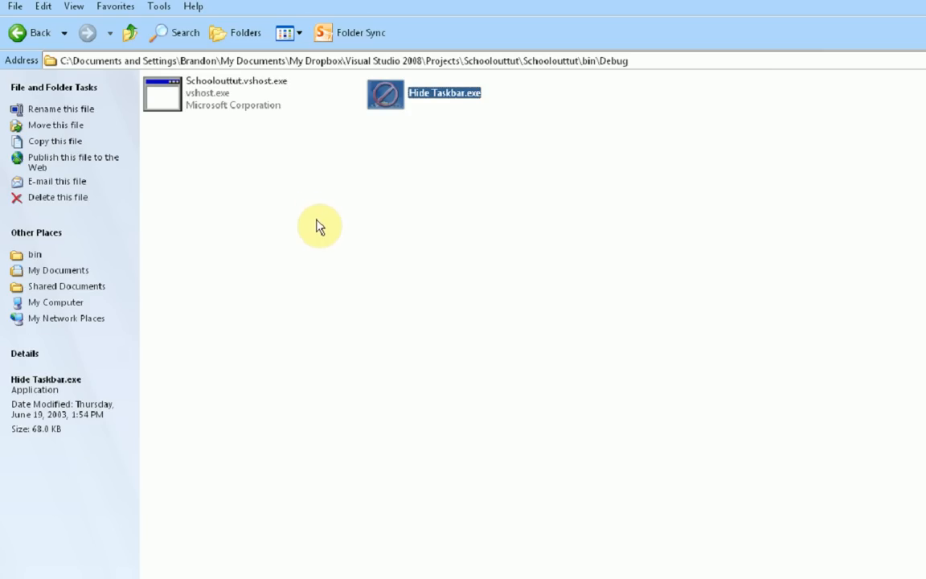
- Rename Hide Taskbar.exe to program.exe in Debug, dismissing the cannot-move-file error
{"action": "left_click", "coordinate": [426, 201]}
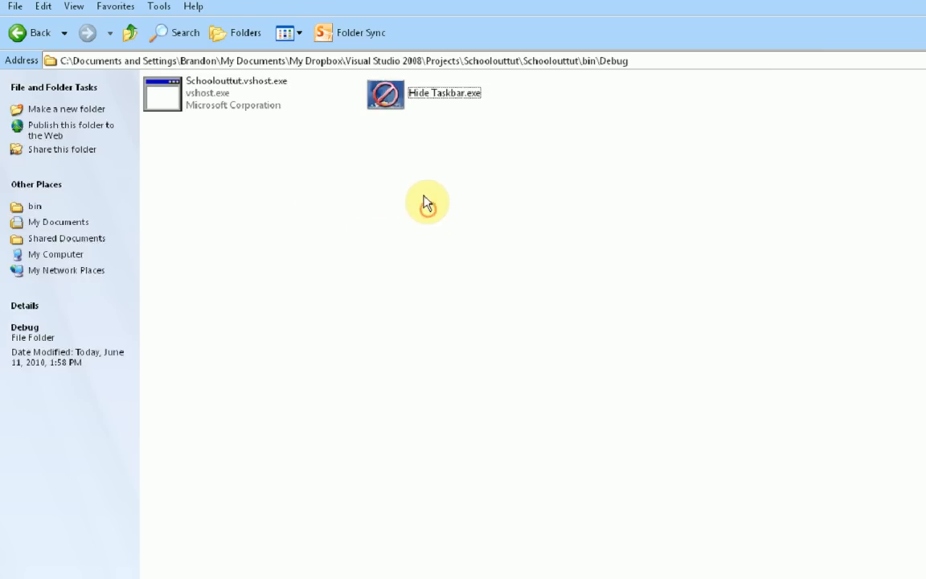
{"action": "left_click", "coordinate": [444, 92]}
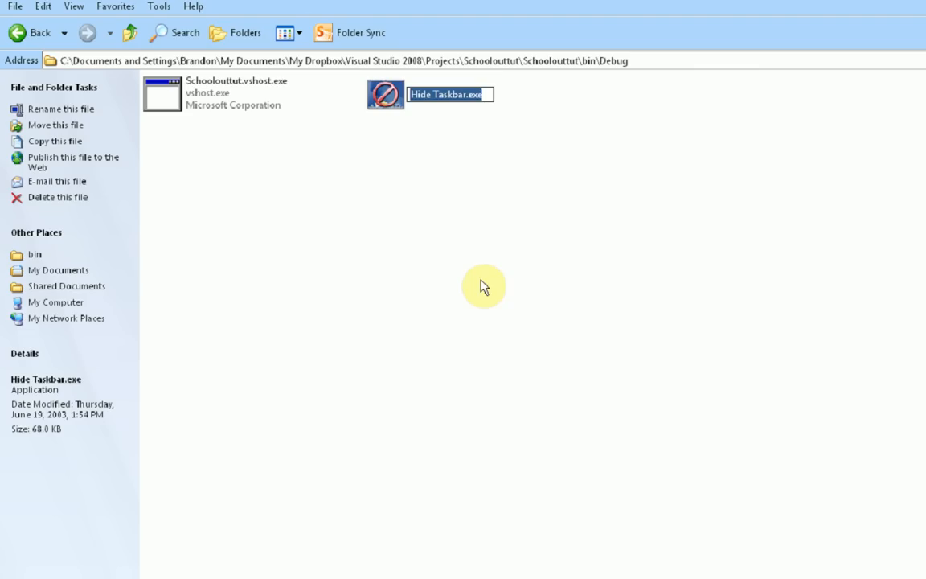
{"action": "type", "text": "program.exe"}
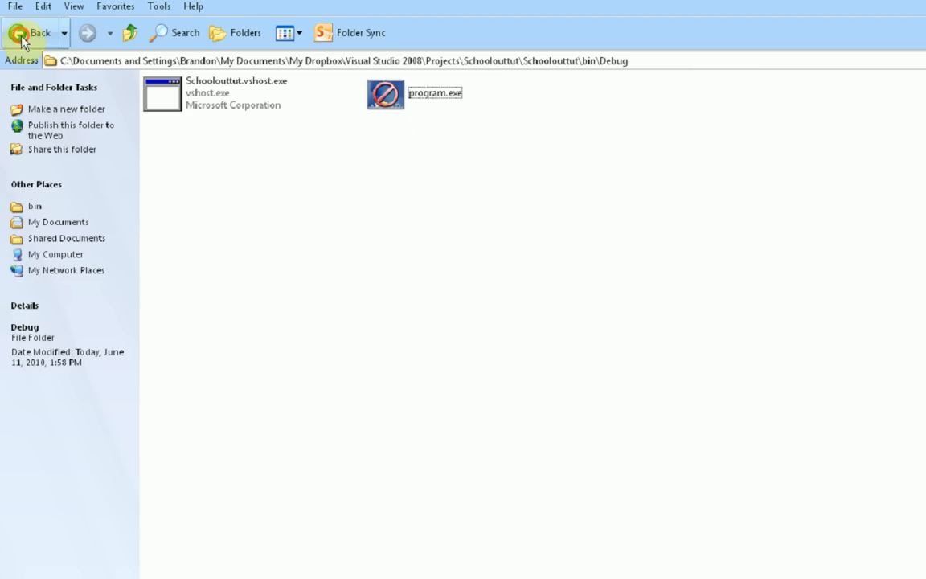
{"action": "left_click", "coordinate": [31, 33]}
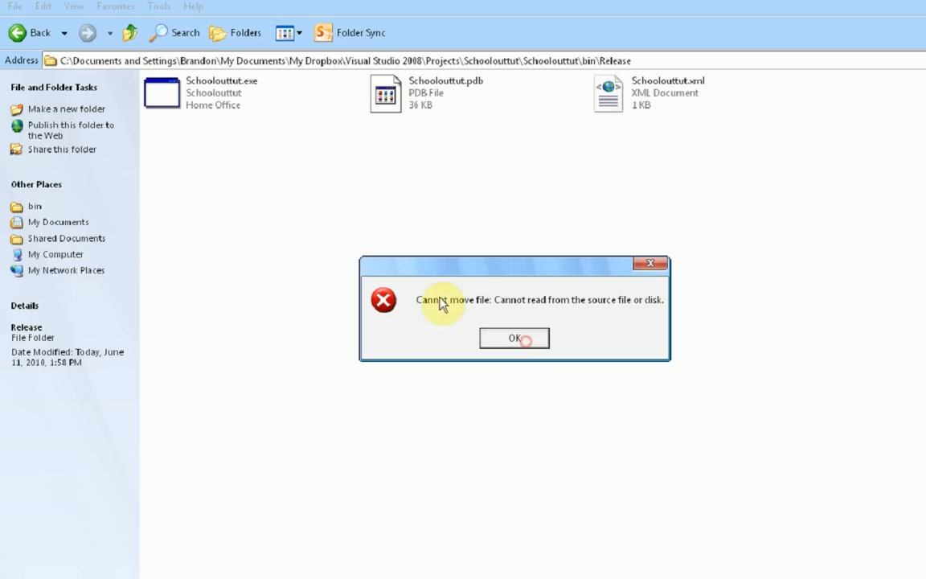
{"action": "left_click", "coordinate": [514, 337]}
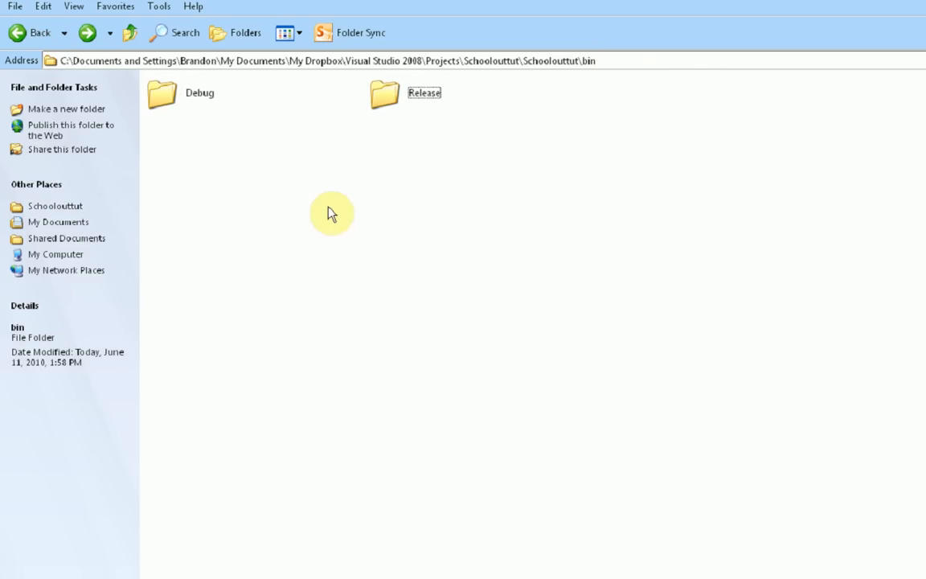
- Reopen the Debug folder showing program.exe beside the vshost file
{"action": "double_click", "coordinate": [199, 92]}
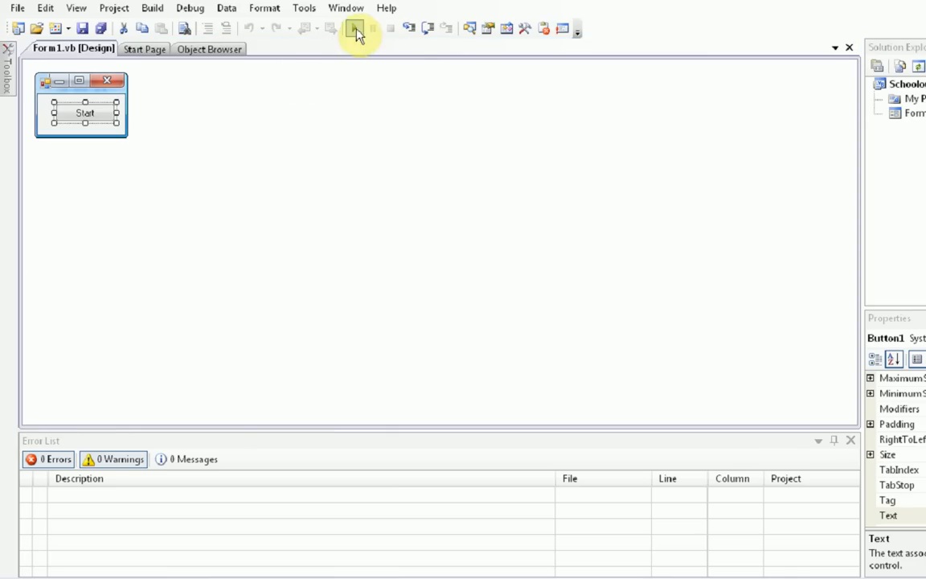
{"action": "left_click", "coordinate": [353, 28]}
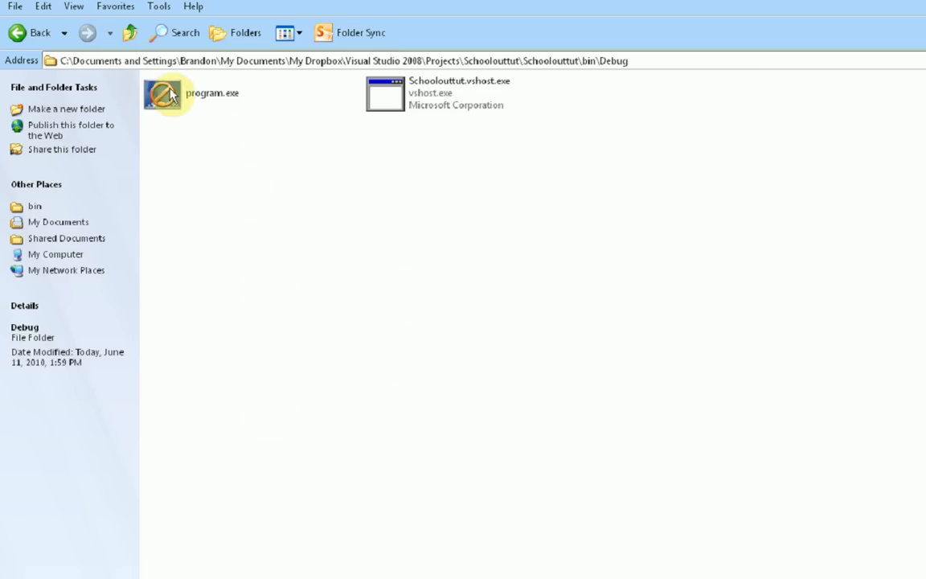
{"action": "left_click", "coordinate": [30, 32]}
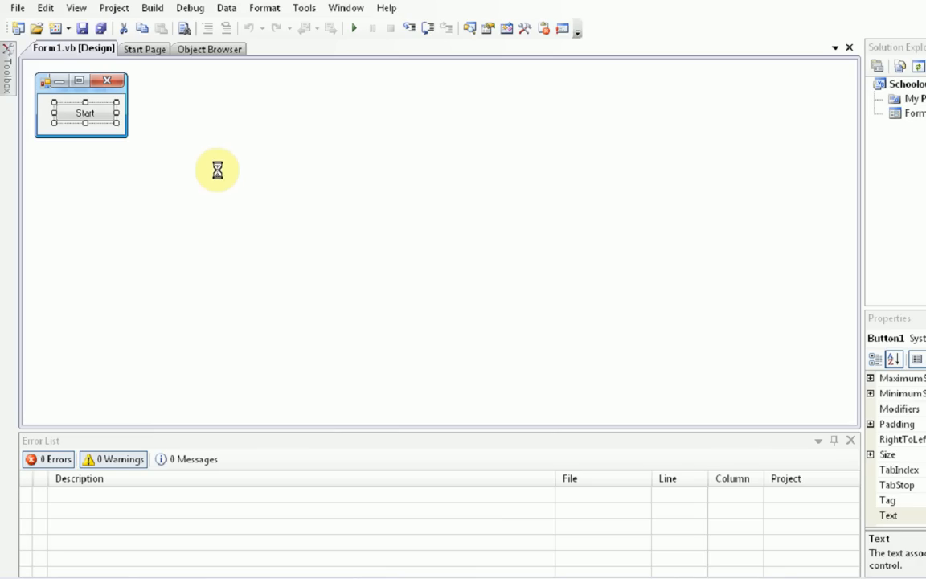
- In Button1_Click begin Shell(My.Application... to launch an external program
{"action": "double_click", "coordinate": [84, 113]}
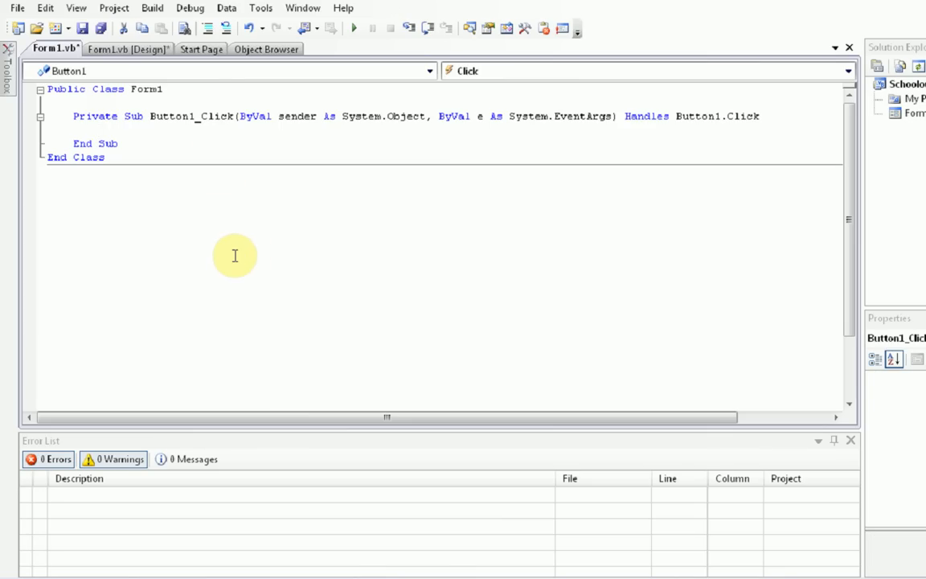
{"action": "type", "text": "shell"}
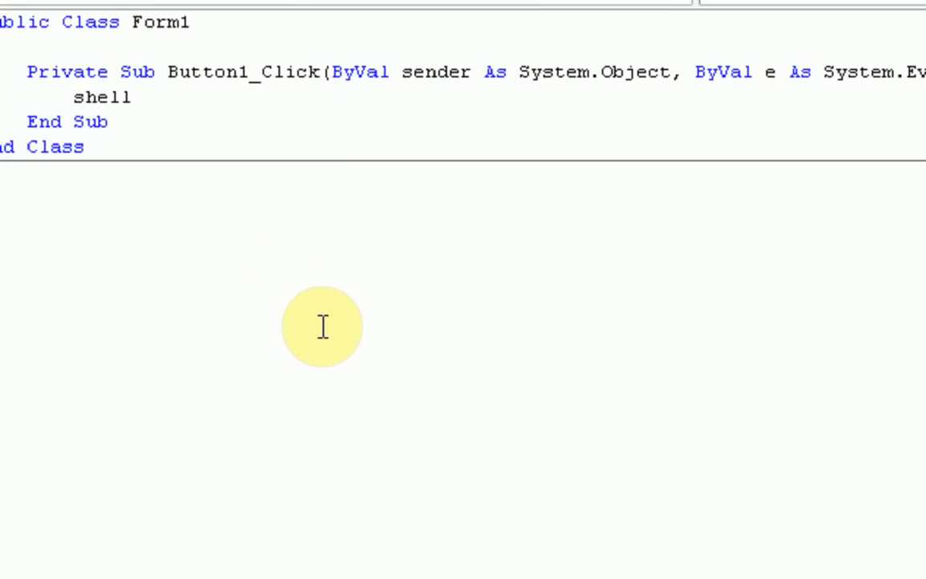
{"action": "type", "text": "("}
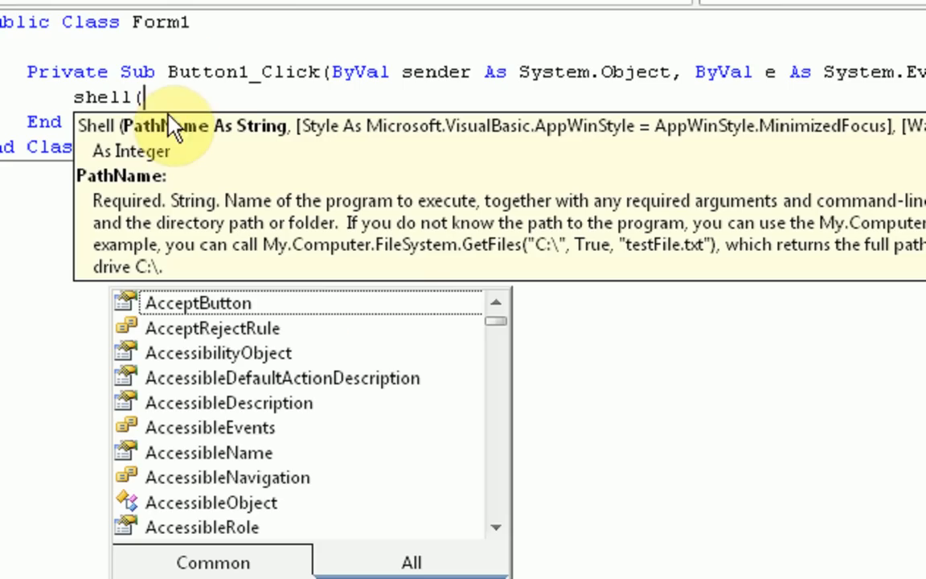
{"action": "mouse_move", "coordinate": [458, 337]}
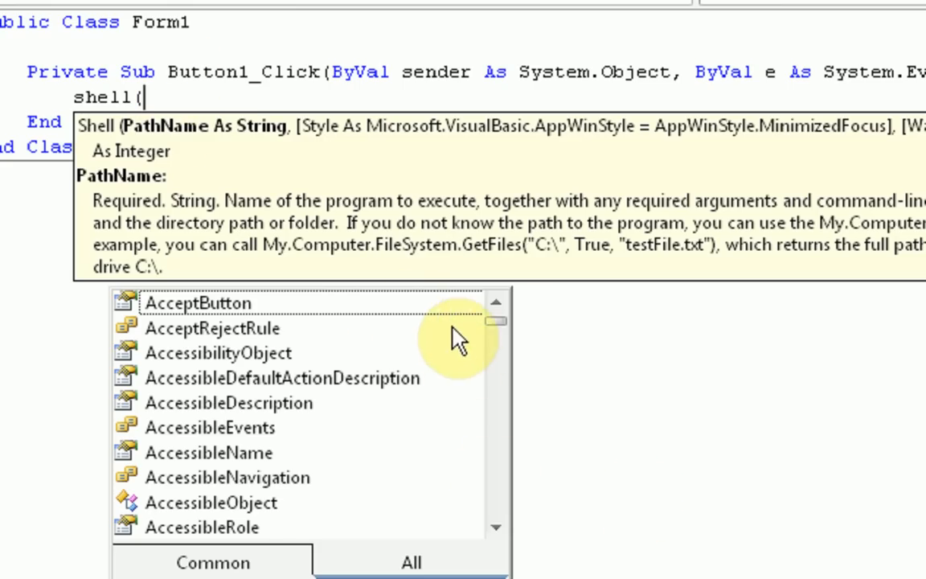
{"action": "mouse_move", "coordinate": [783, 460]}
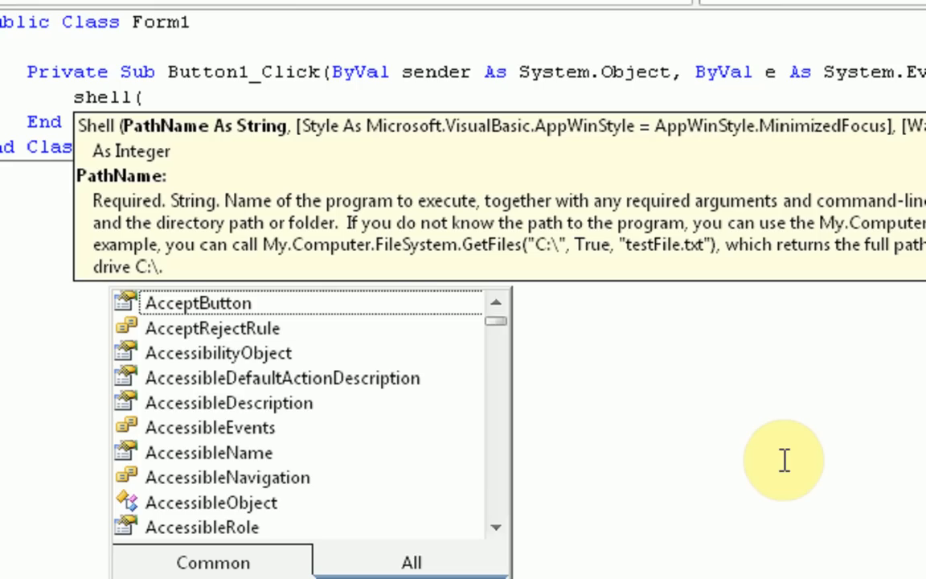
{"action": "type", "text": "my"}
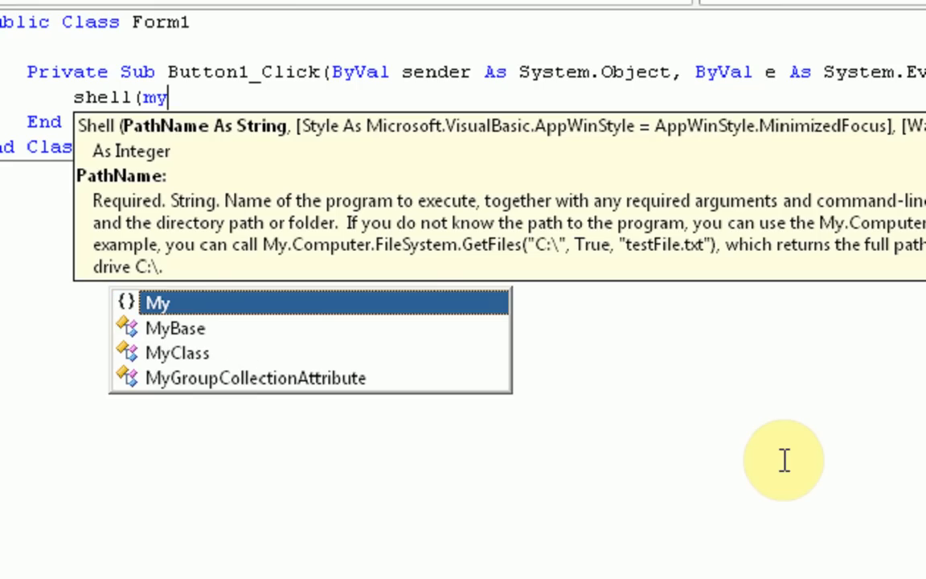
{"action": "type", "text": ".application.in"}
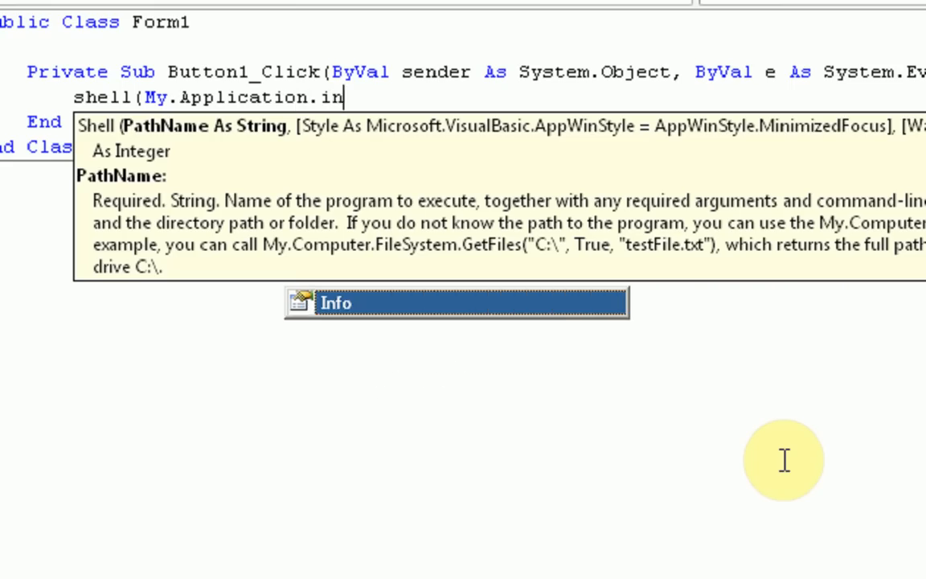
- Finish the call as Shell(My.Application.Info.DirectoryPath + "/program.exe")
{"action": "type", "text": "fo."}
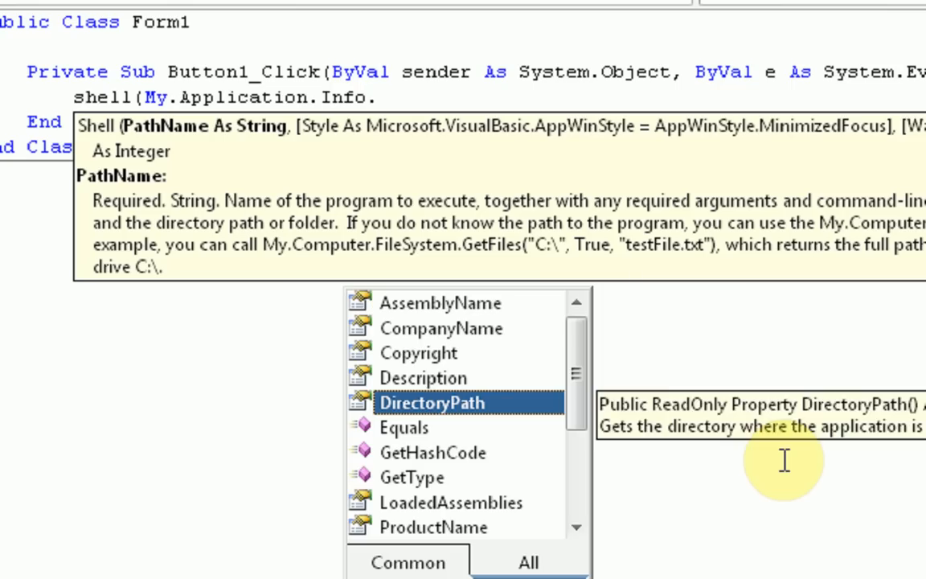
{"action": "type", "text": "directoryPath + \"/"}
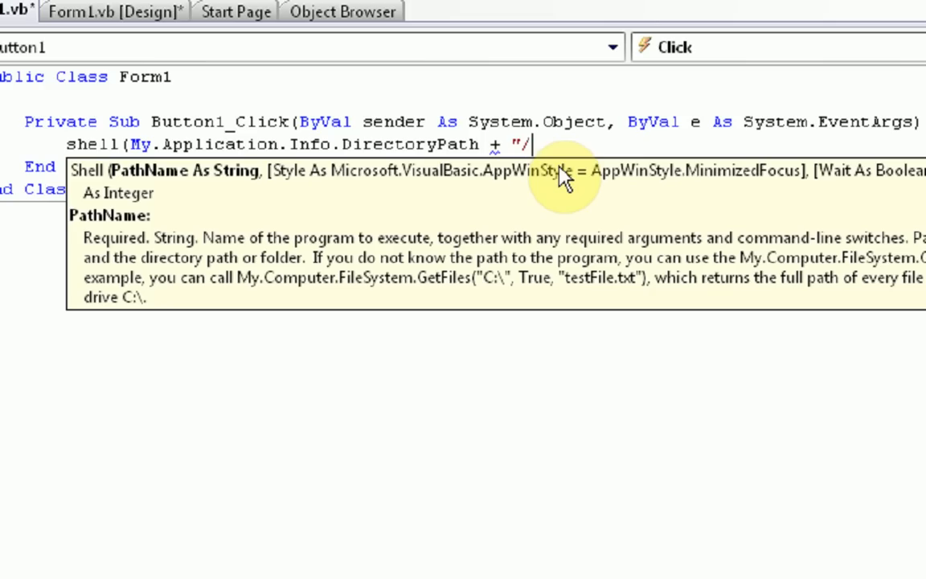
{"action": "type", "text": "program"}
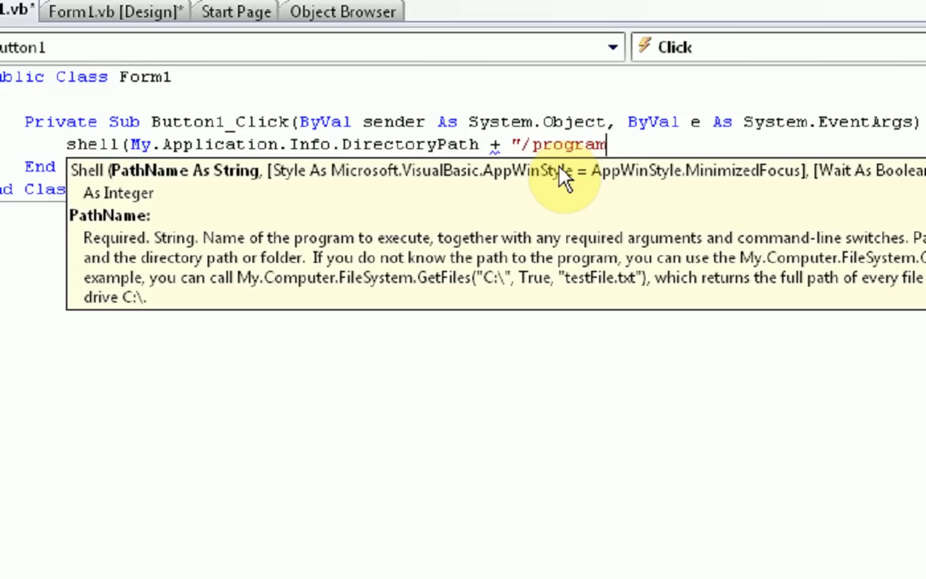
{"action": "type", "text": ".exe\")"}
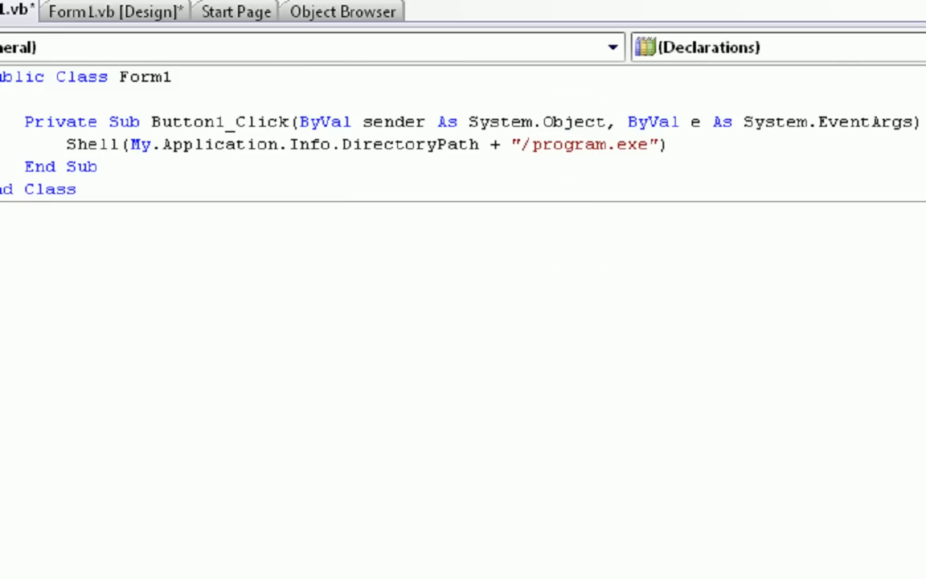
- Change Button1's Text property from Start to Hide
{"action": "left_click", "coordinate": [113, 11]}
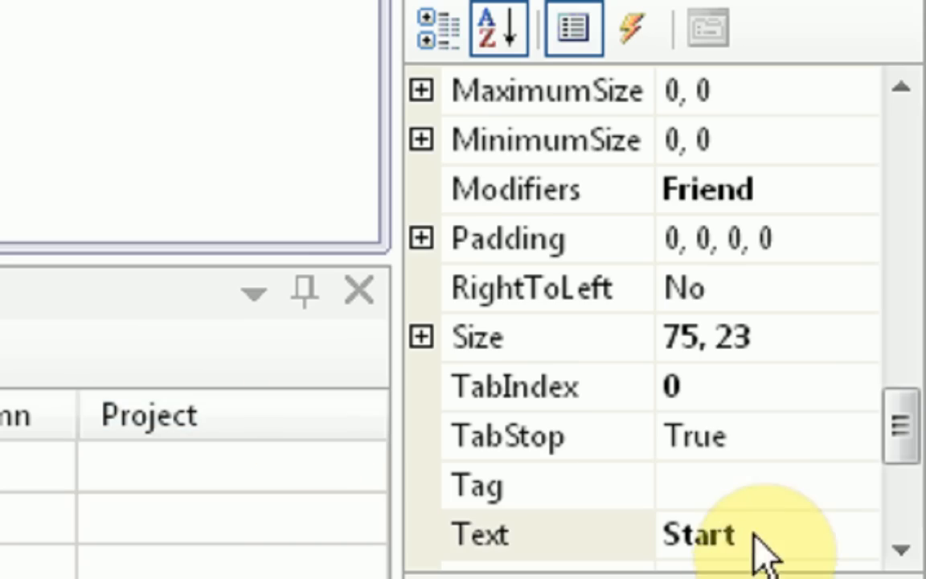
{"action": "type", "text": "Hid"}
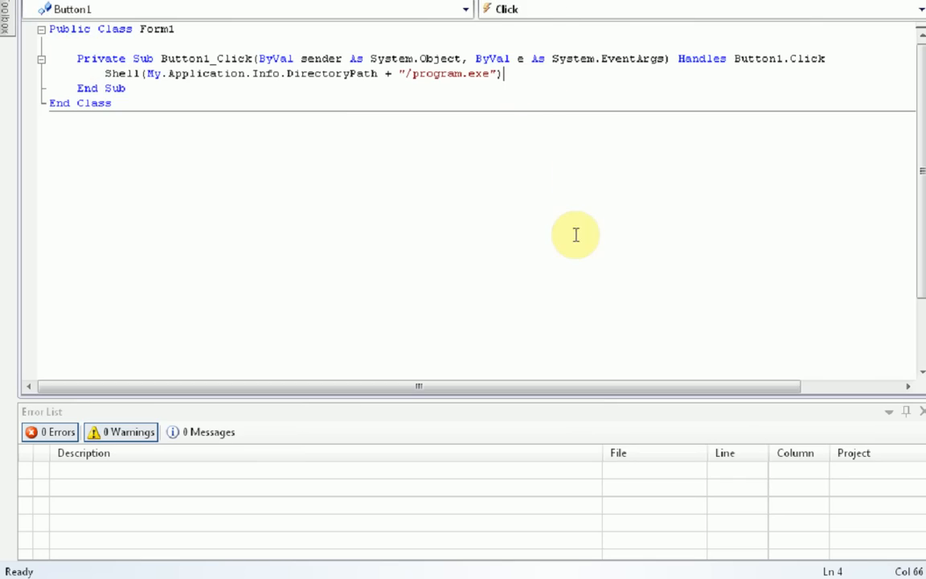
- Begin the toggle with If Button1.Text = "Hide" Then
{"action": "type", "text": "If"}
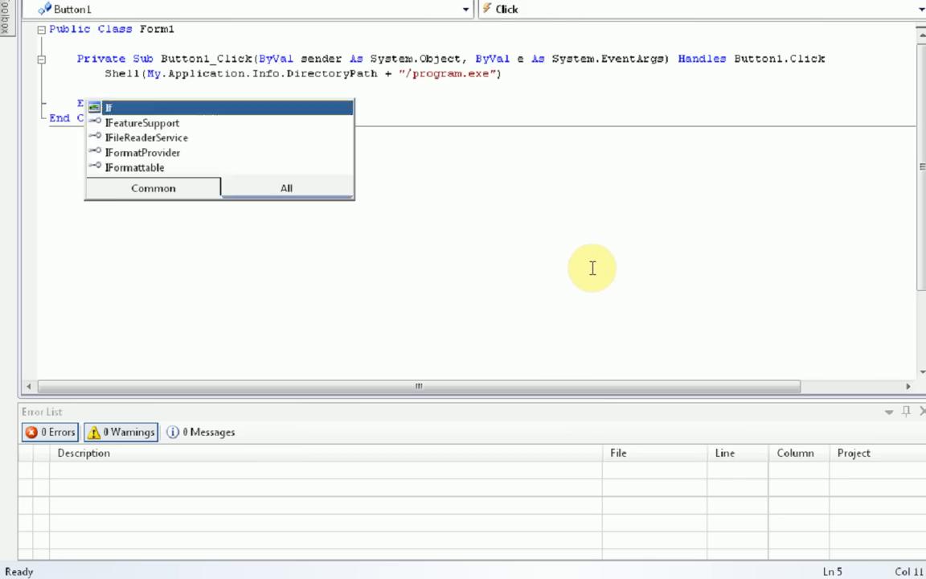
{"action": "type", "text": "Button1.t"}
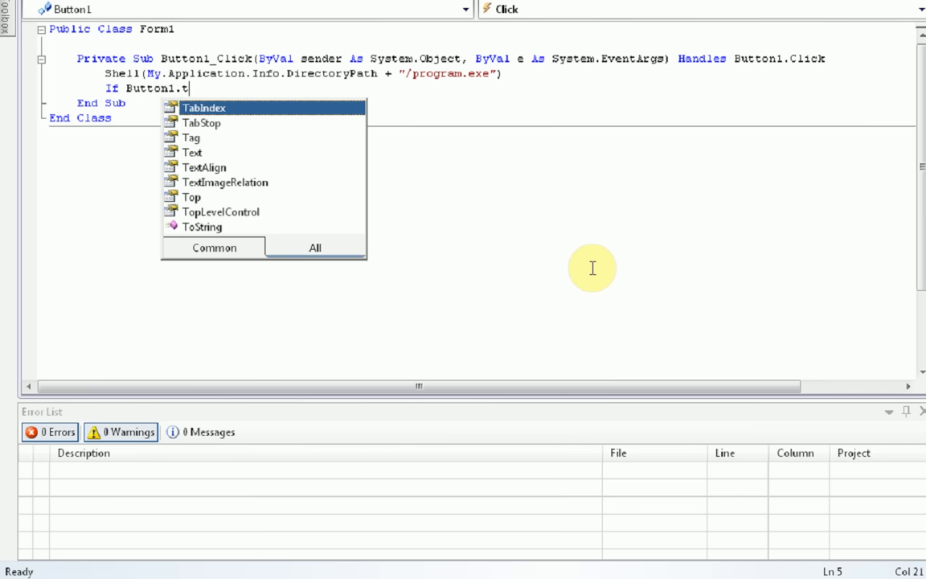
{"action": "type", "text": "ext ="}
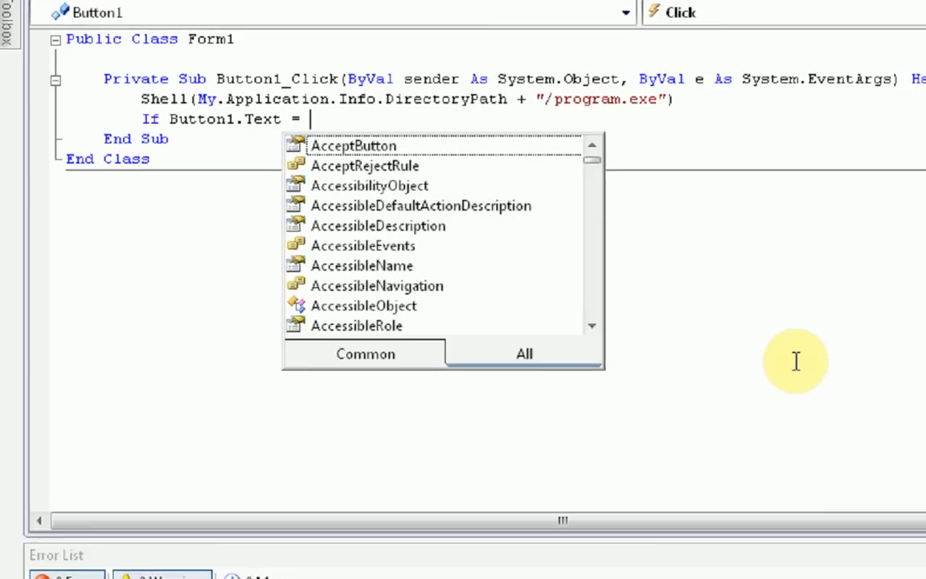
{"action": "type", "text": "\"Hide\" Then"}
{"action": "type", "text": "Button1.Text ="}
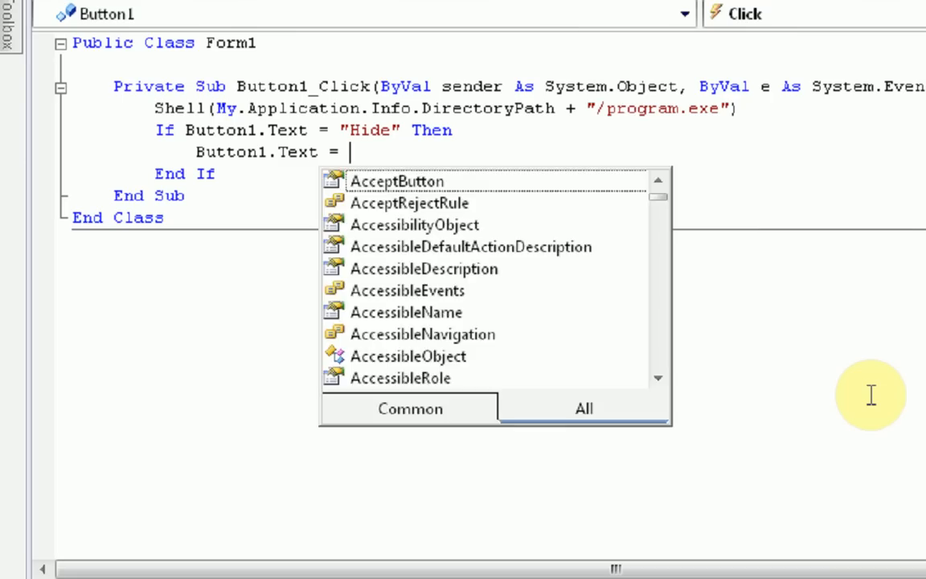
- Complete it: Button1.Text = "Unhide" Else Button1.Text = "Hide" End If, then run the app
{"action": "type", "text": "\"Unhide"}
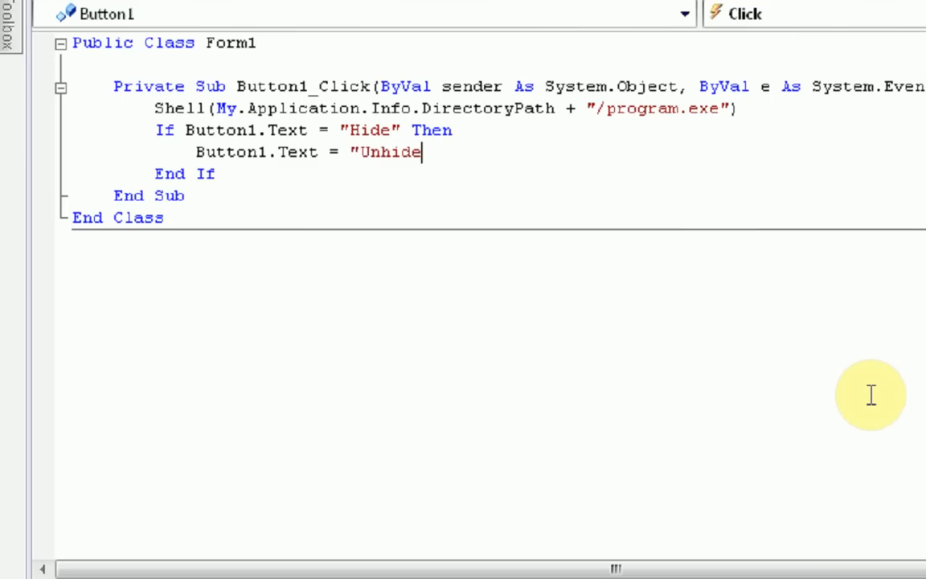
{"action": "type", "text": "\"els"}
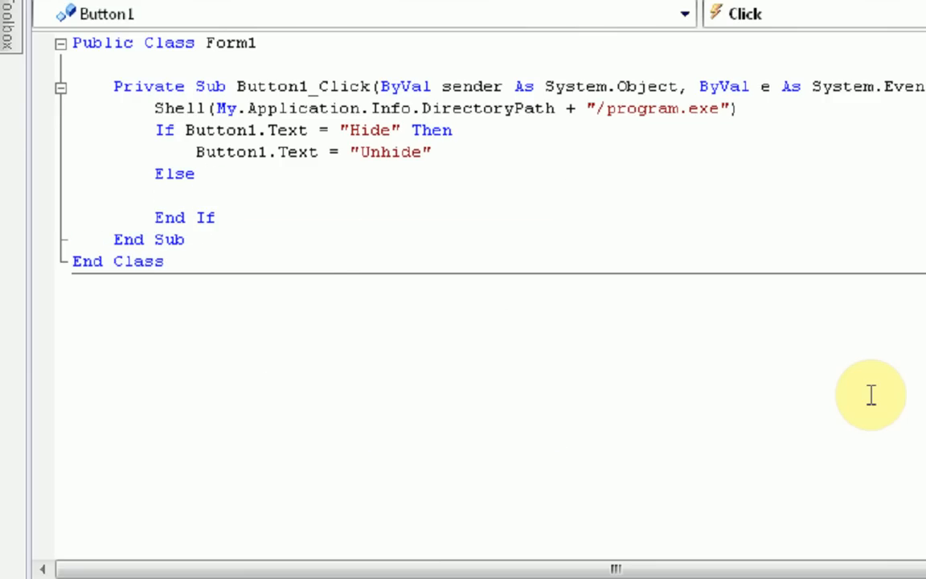
{"action": "type", "text": "Button1.text = \"Hide"}
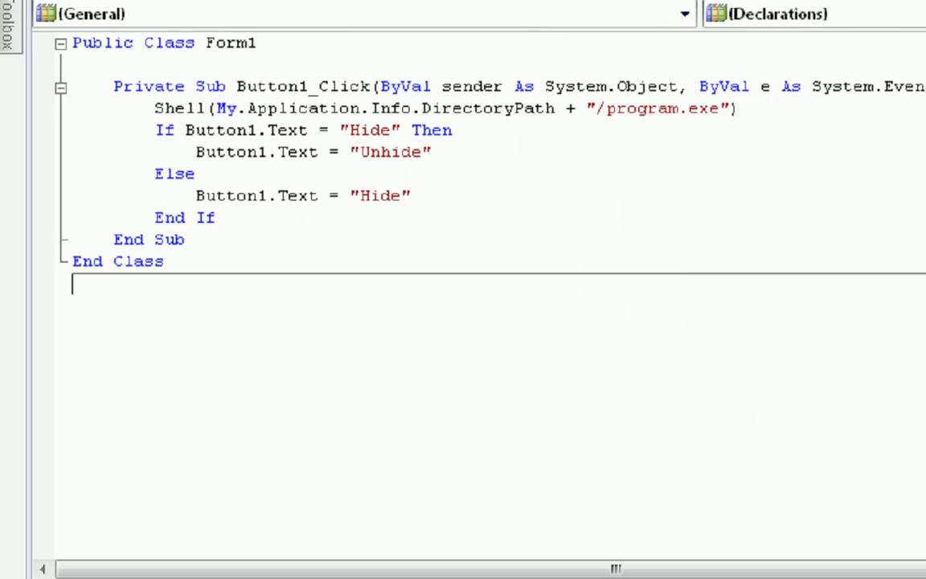
{"action": "left_click", "coordinate": [17, 4]}
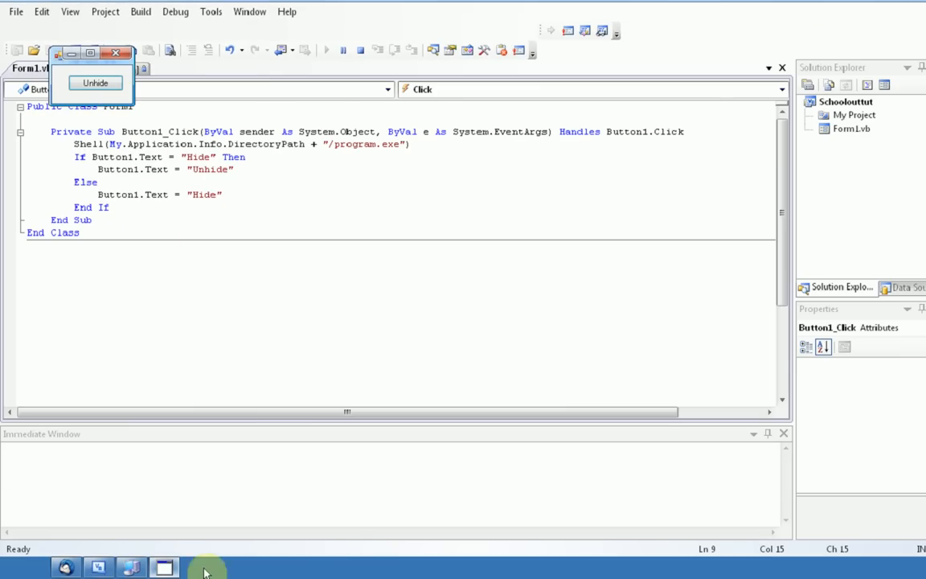
{"action": "mouse_move", "coordinate": [360, 505]}
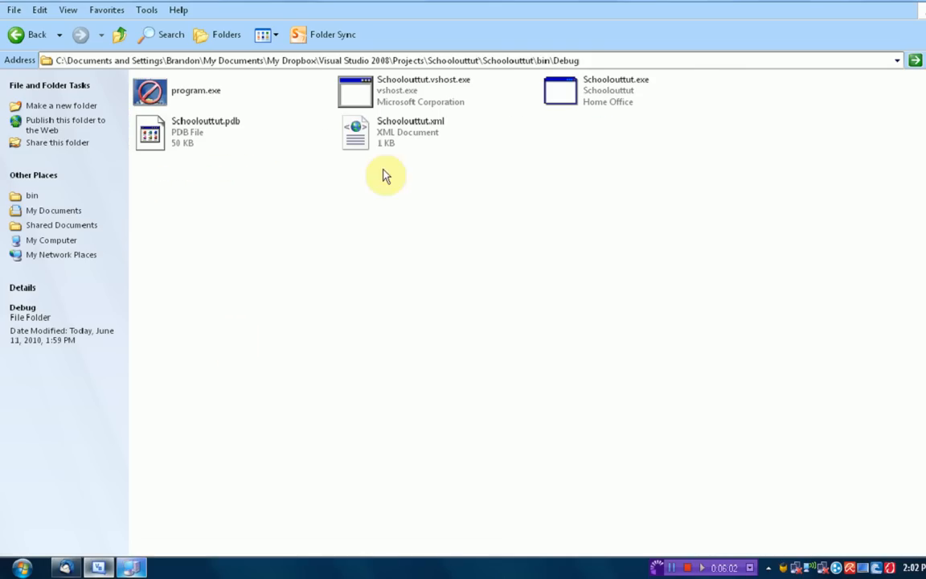
- Run Schoolouttut.exe from bin\Release and click Hide then Unhide to toggle the taskbar
{"action": "left_click", "coordinate": [15, 35]}
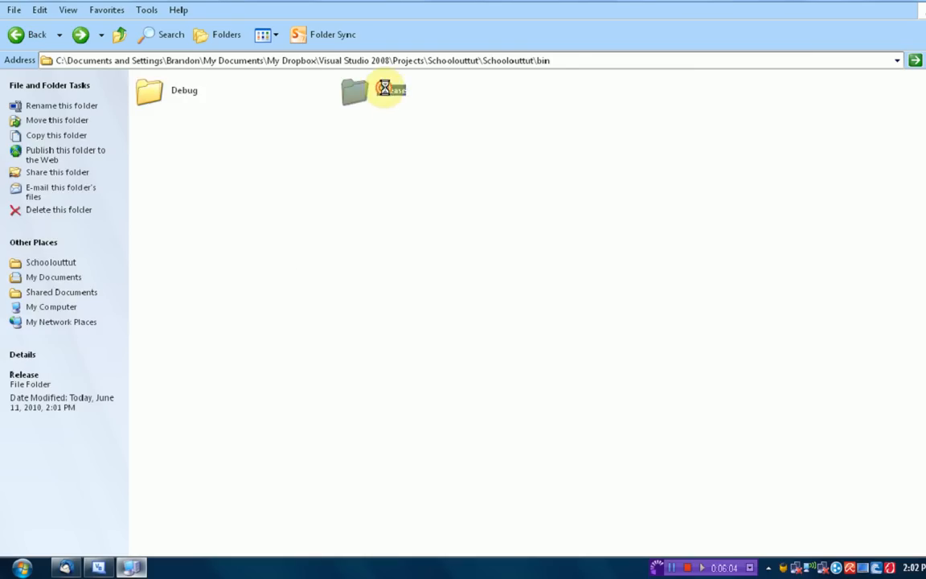
{"action": "double_click", "coordinate": [384, 88]}
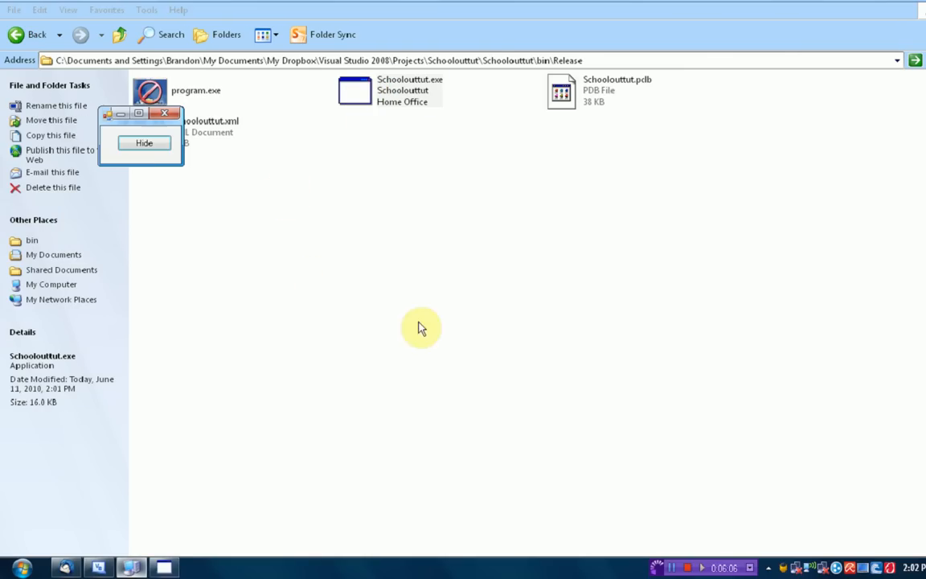
{"action": "left_click", "coordinate": [143, 143]}
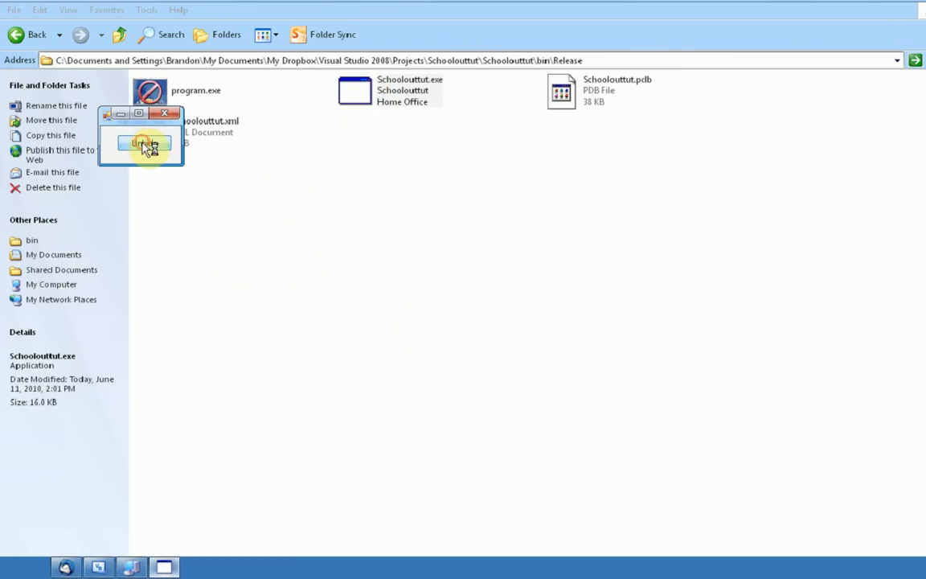
{"action": "left_click", "coordinate": [143, 143]}
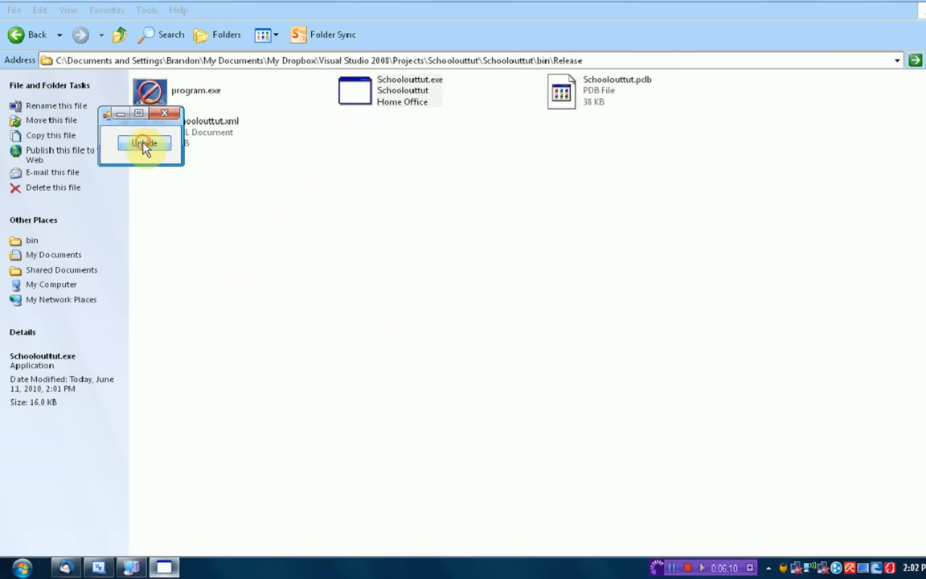
{"action": "left_click", "coordinate": [145, 143]}
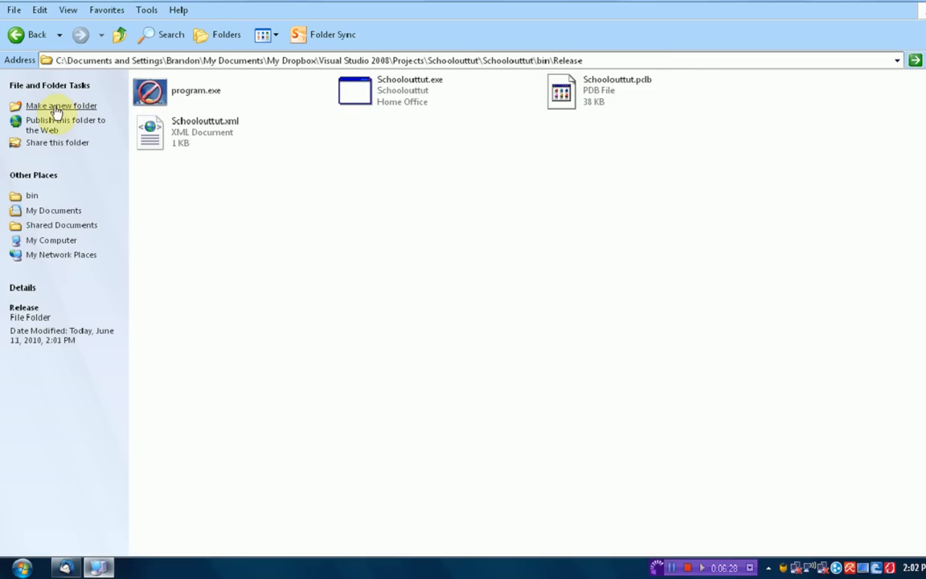
- Make a new folder School Out Hide Taskbar in Release and select the build files for it
{"action": "left_click", "coordinate": [61, 105]}
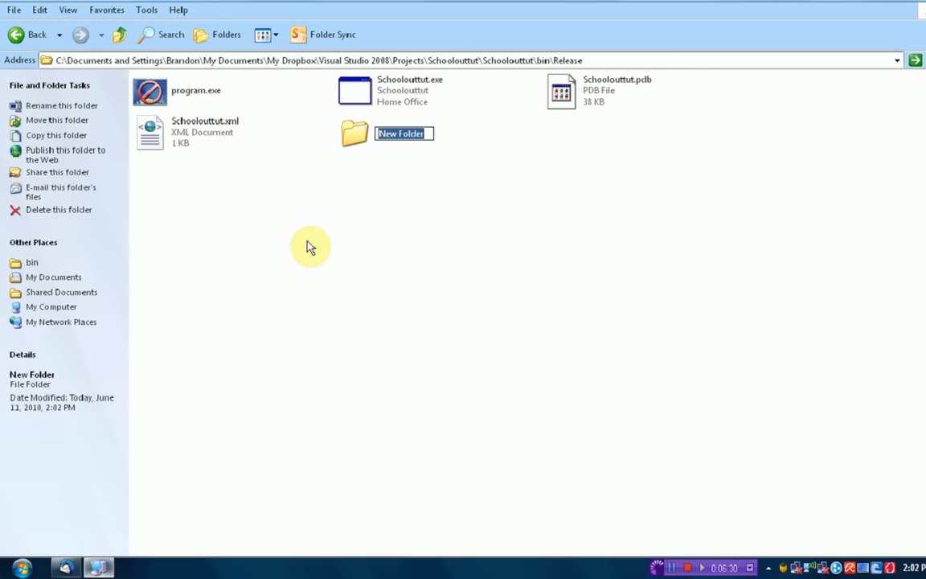
{"action": "mouse_move", "coordinate": [438, 234]}
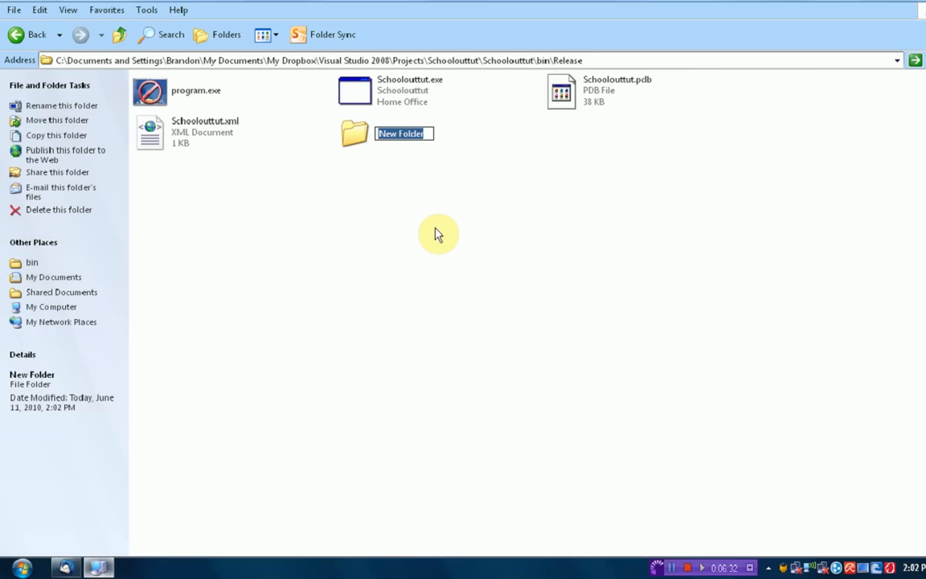
{"action": "type", "text": "School Out Hide Taskba"}
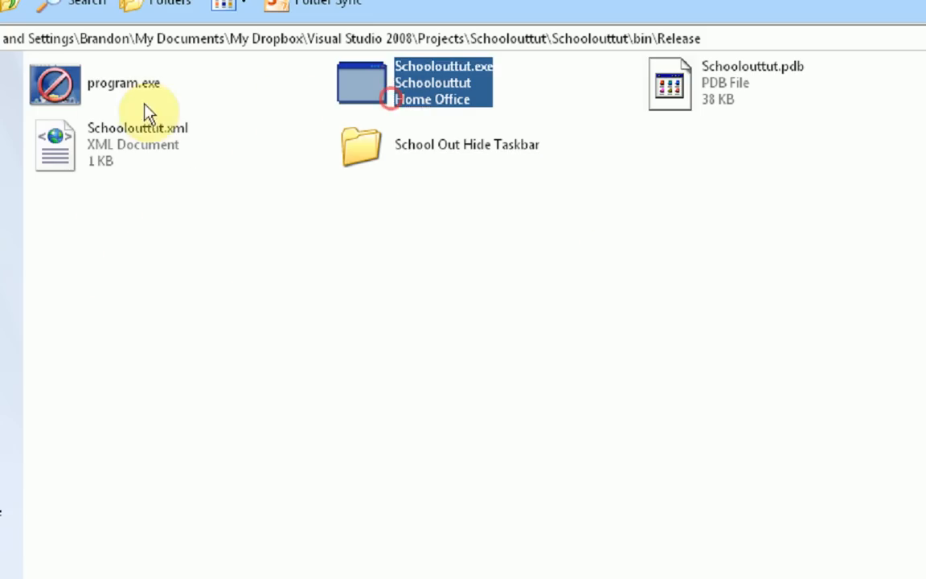
{"action": "key", "text": "ctrl+a"}
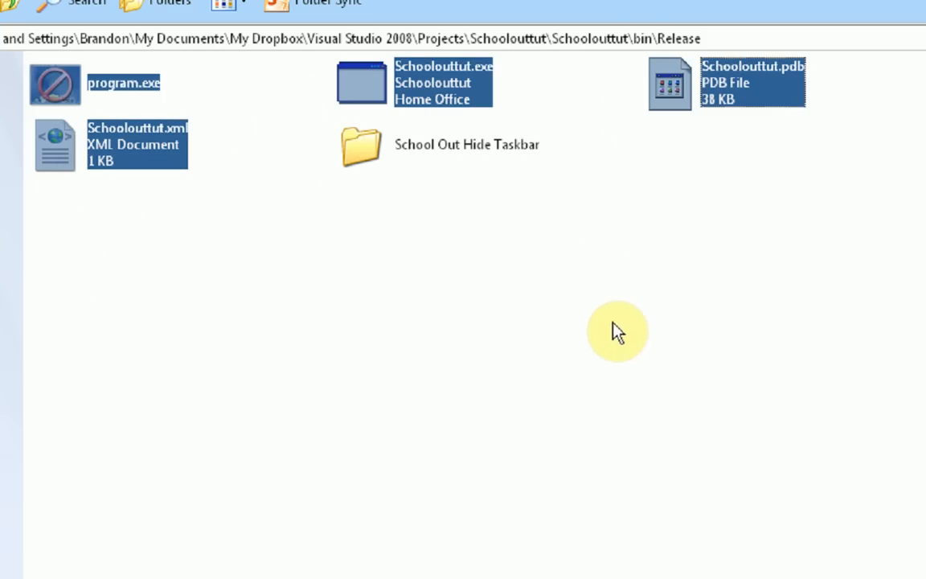
{"action": "left_click", "coordinate": [360, 145]}
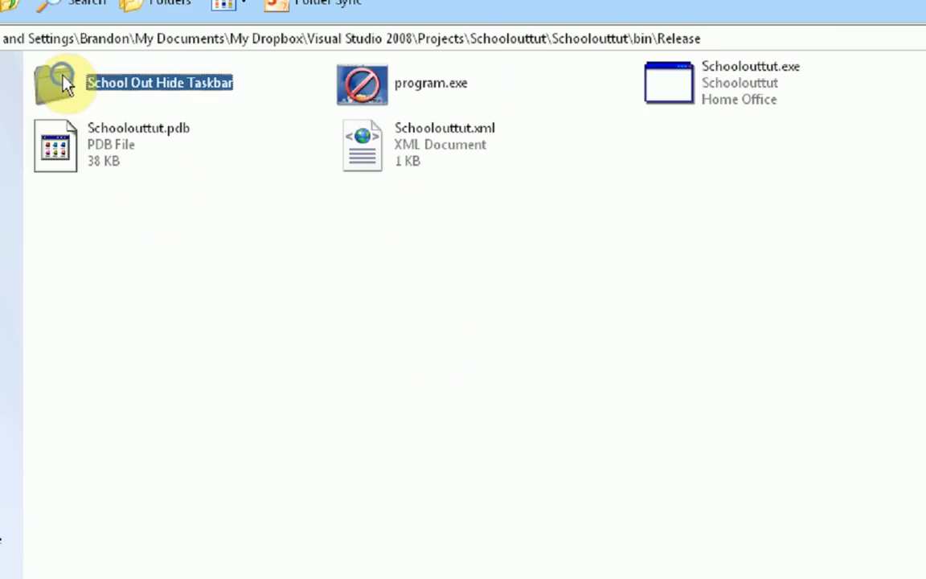
- Add the School Out Hide Taskbar folder to a ZIP archive via WinRAR and open the resulting .zip
{"action": "right_click", "coordinate": [56, 82]}
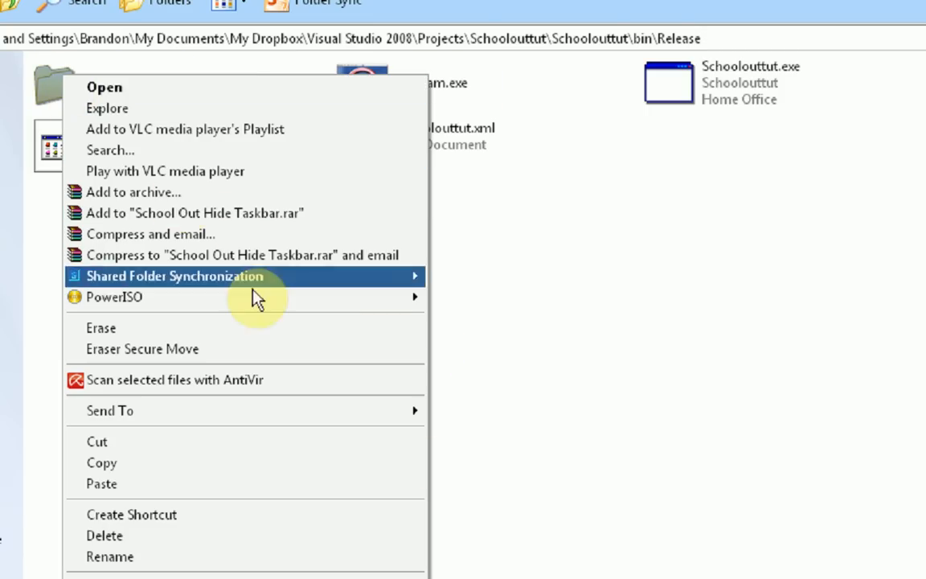
{"action": "mouse_move", "coordinate": [476, 464]}
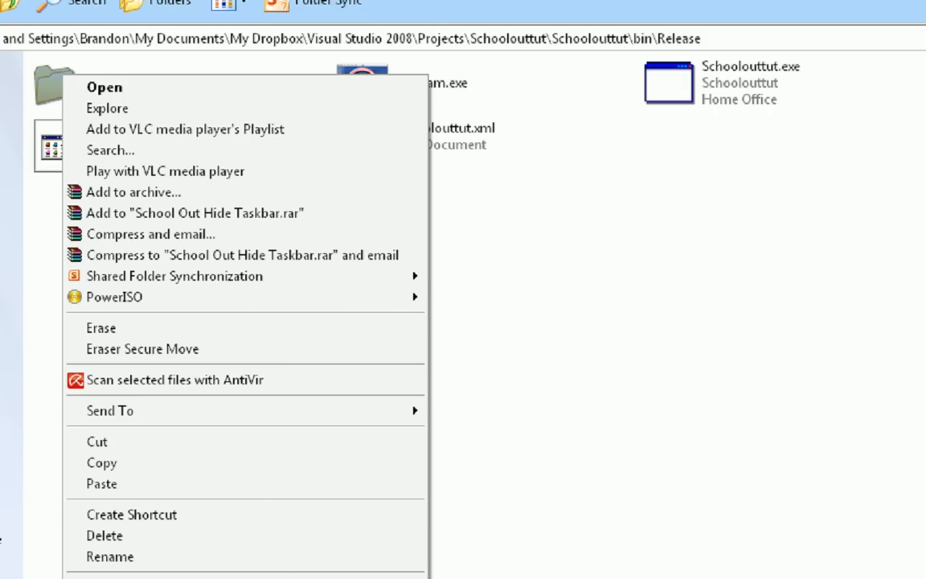
{"action": "mouse_move", "coordinate": [301, 213]}
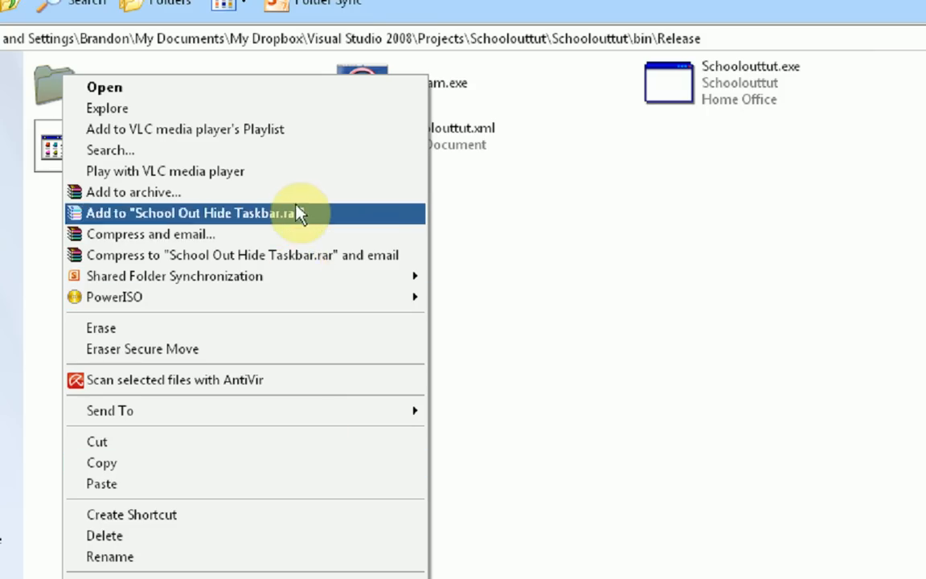
{"action": "mouse_move", "coordinate": [336, 225]}
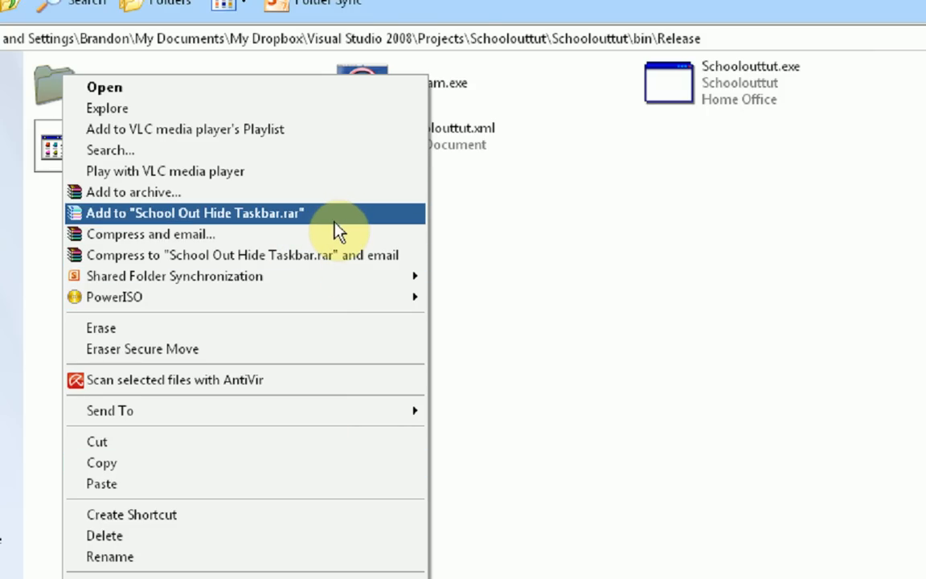
{"action": "mouse_move", "coordinate": [304, 223]}
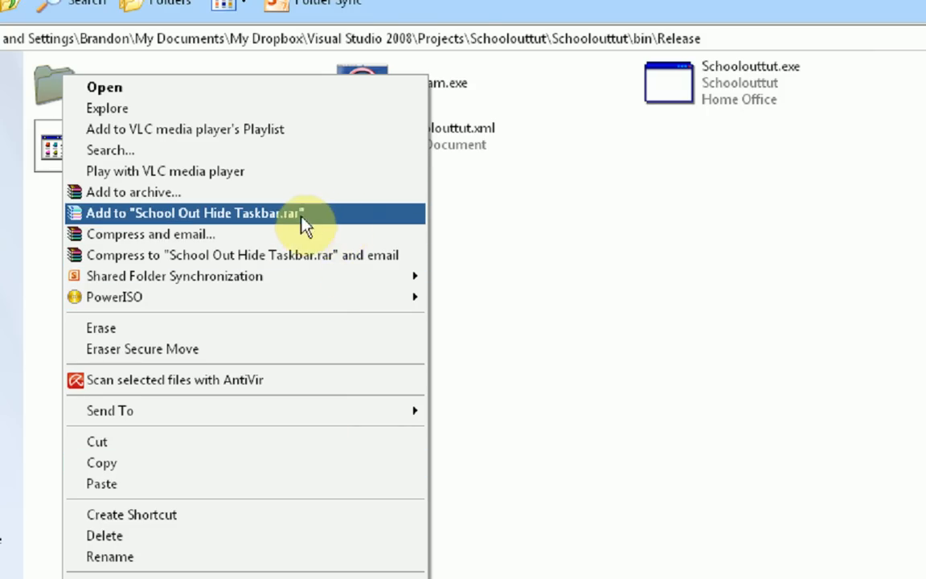
{"action": "mouse_move", "coordinate": [232, 192]}
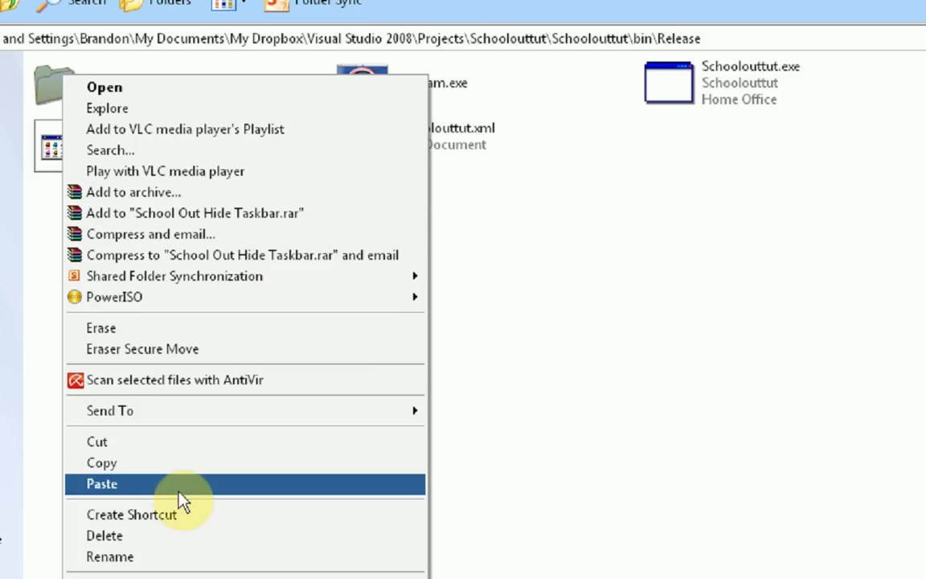
{"action": "mouse_move", "coordinate": [281, 411]}
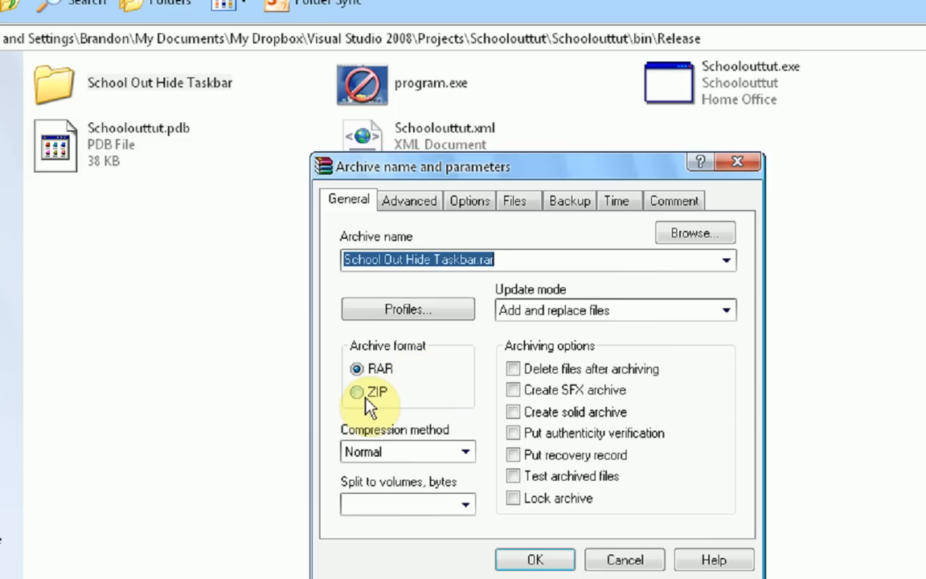
{"action": "left_click", "coordinate": [534, 559]}
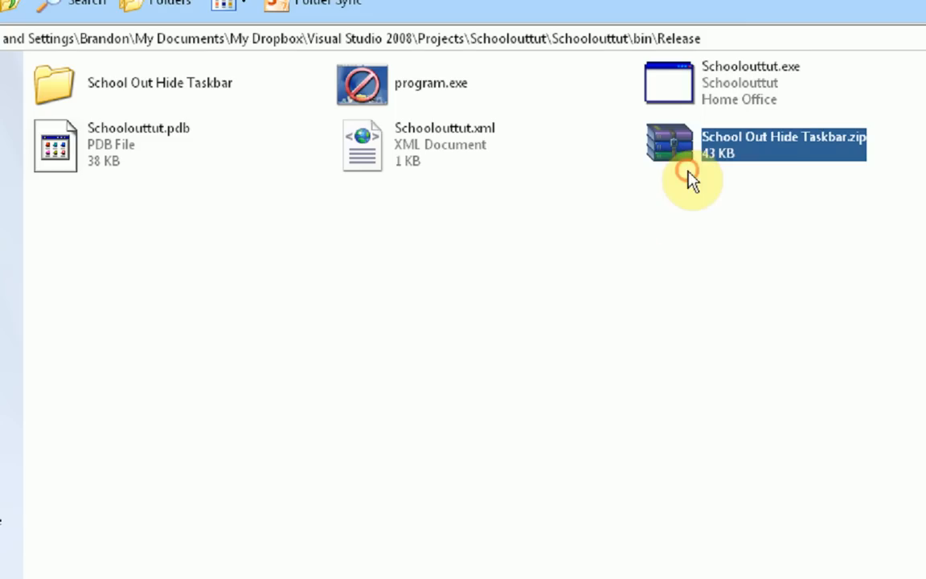
{"action": "mouse_move", "coordinate": [589, 466]}
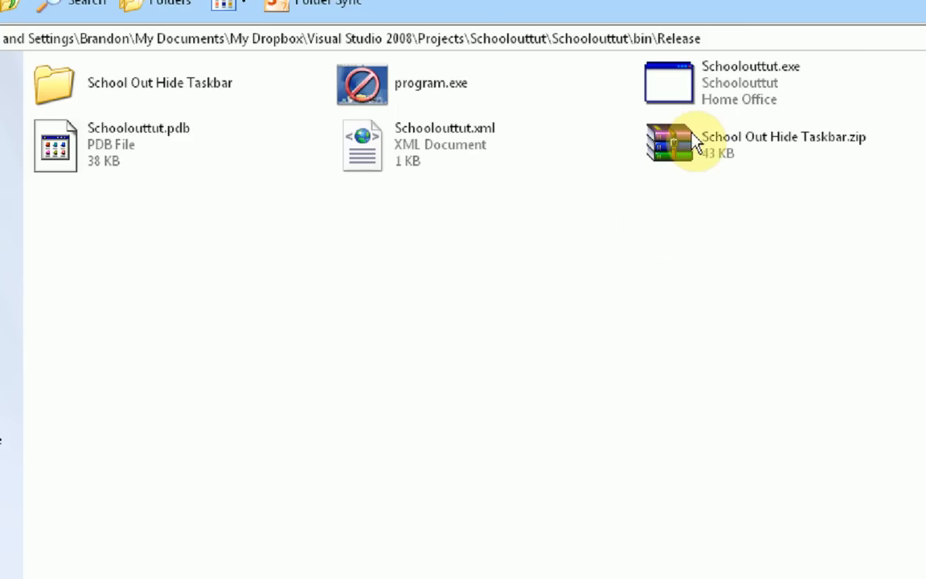
{"action": "left_click", "coordinate": [755, 144]}
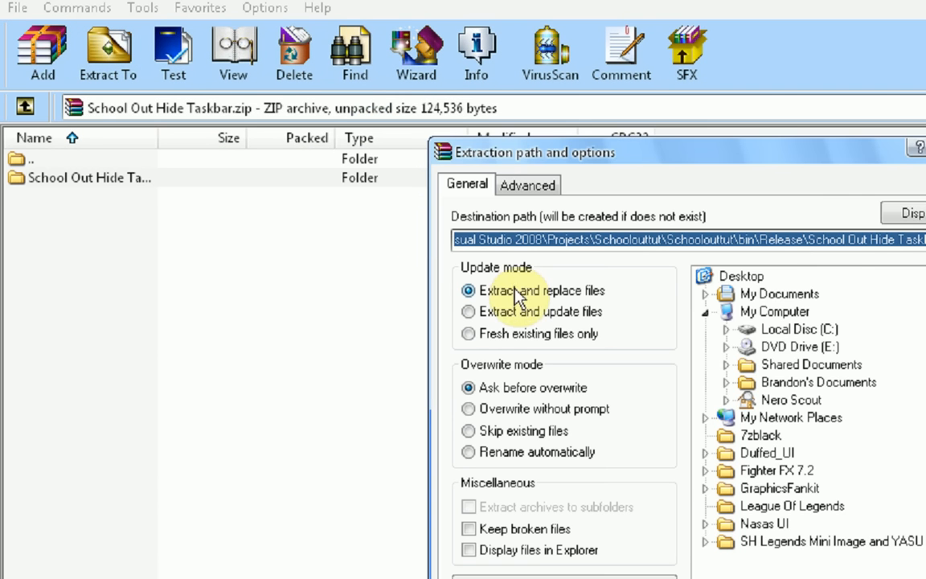
- Extract the School Out Hide Taskbar folder from the zip onto the desktop
{"action": "left_click", "coordinate": [738, 274]}
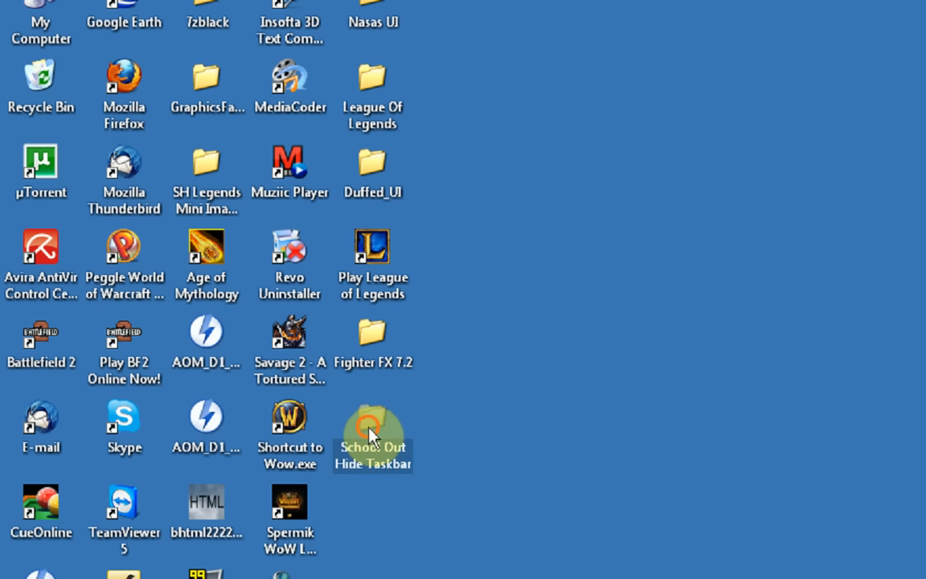
- Run Schoolouttut.exe from the extracted folder, toggle Hide/Unhide to confirm the taskbar still hides and returns, then close it
{"action": "double_click", "coordinate": [372, 434]}
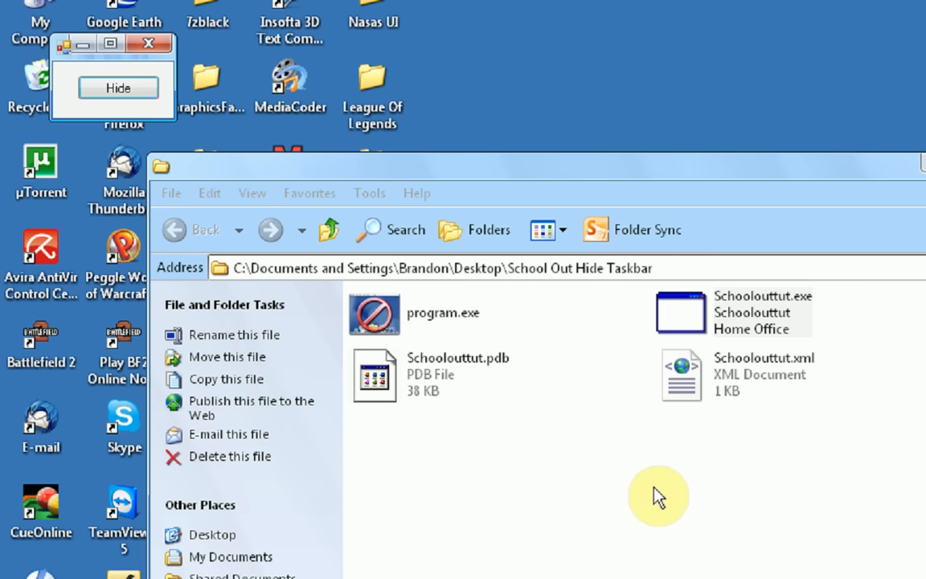
{"action": "left_click", "coordinate": [118, 88]}
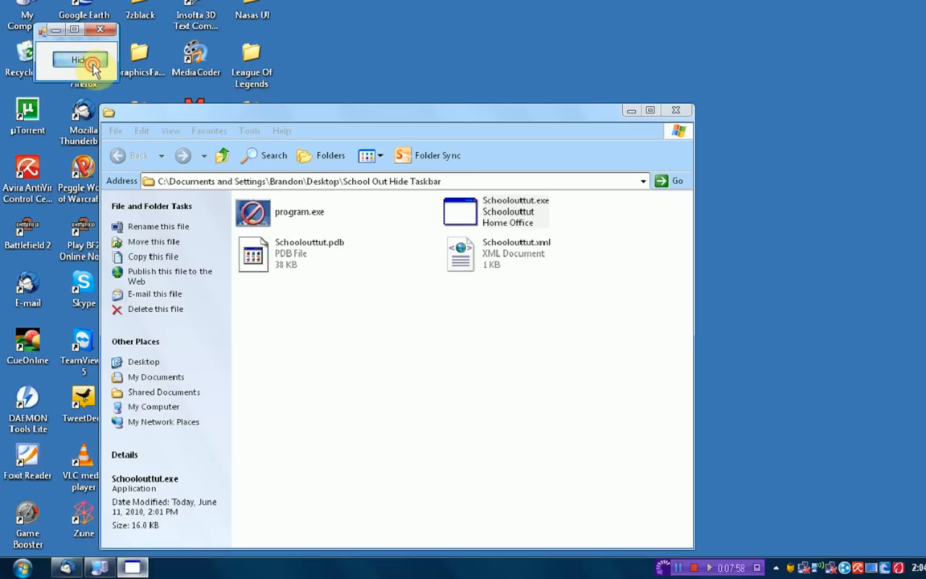
{"action": "left_click", "coordinate": [299, 211]}
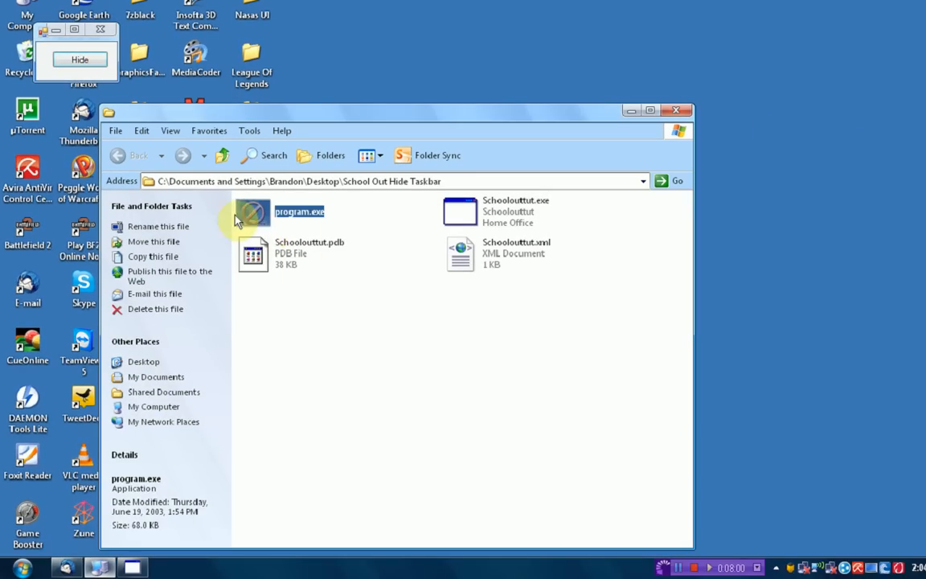
{"action": "mouse_move", "coordinate": [265, 233]}
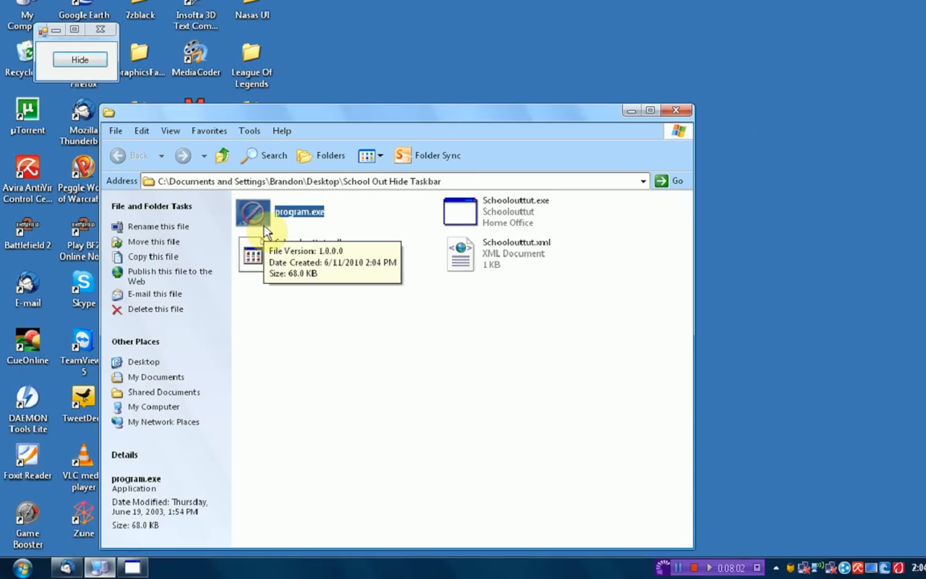
{"action": "mouse_move", "coordinate": [104, 100]}
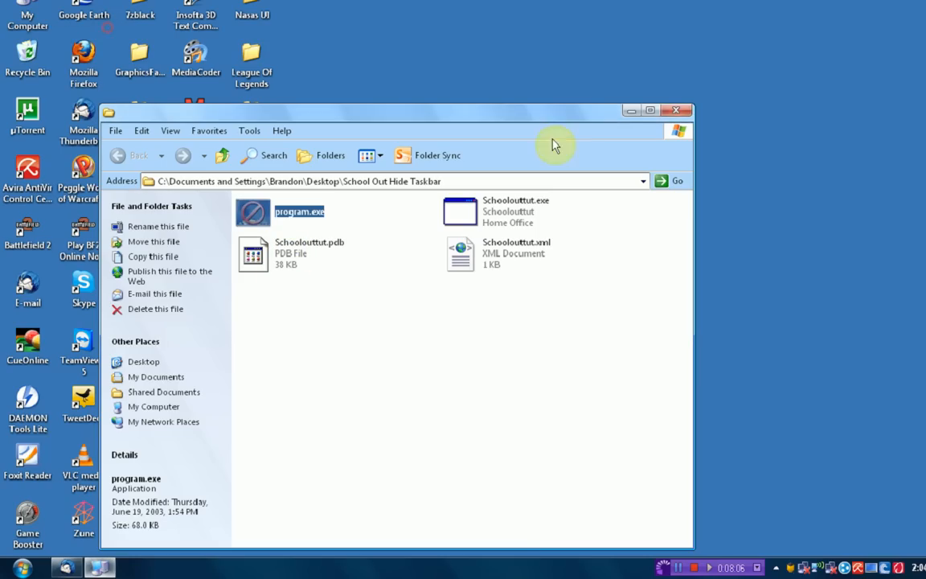
{"action": "left_click", "coordinate": [676, 110]}
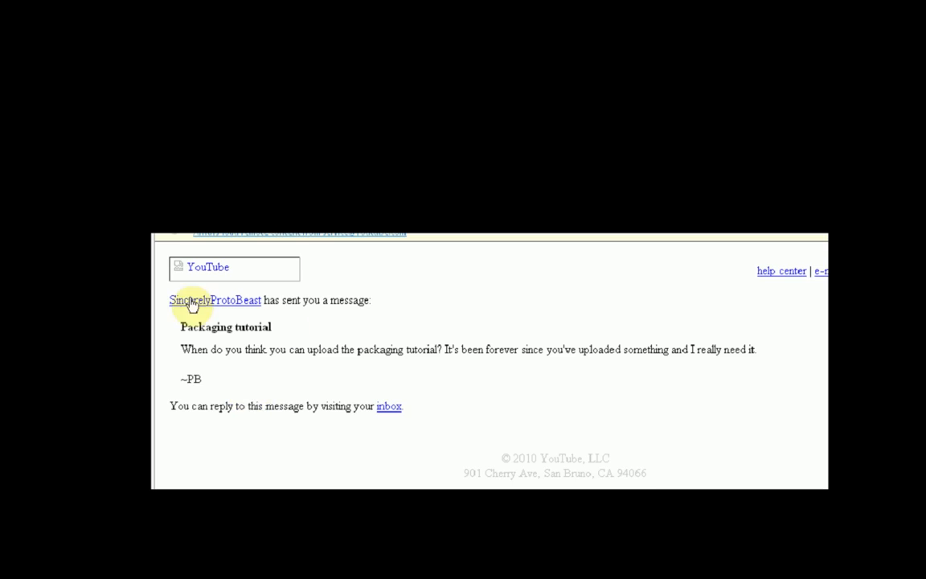
{"action": "mouse_move", "coordinate": [817, 415]}
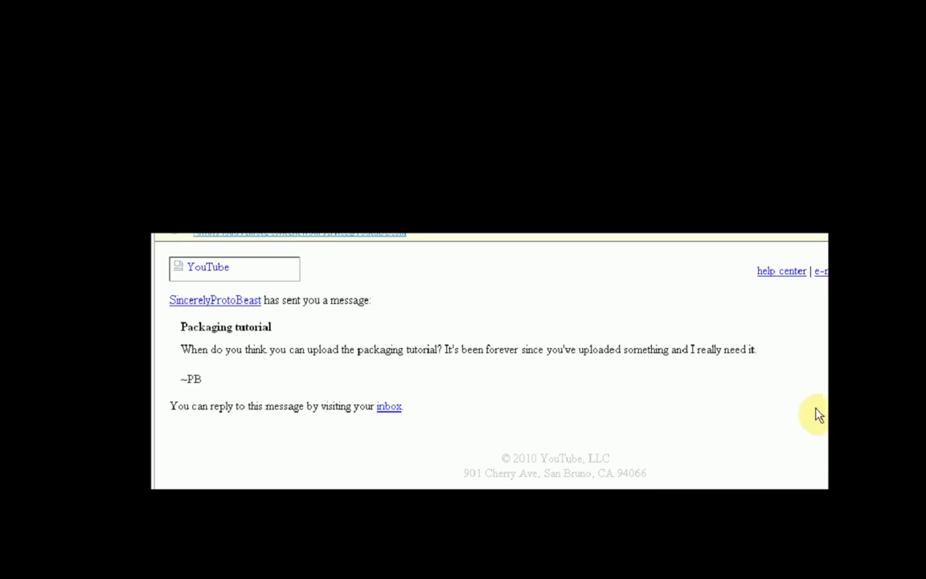
{"action": "mouse_move", "coordinate": [803, 456]}
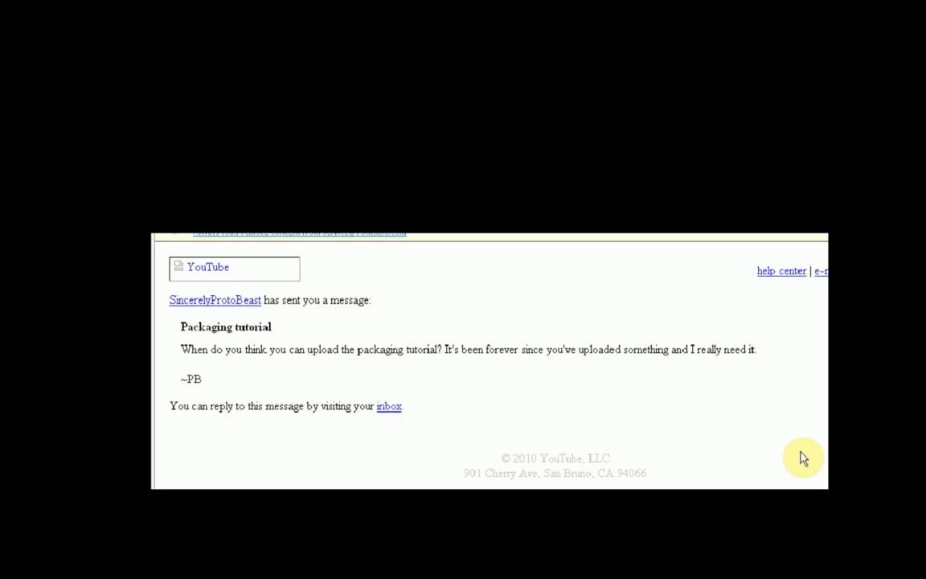
{"action": "mouse_move", "coordinate": [798, 453]}
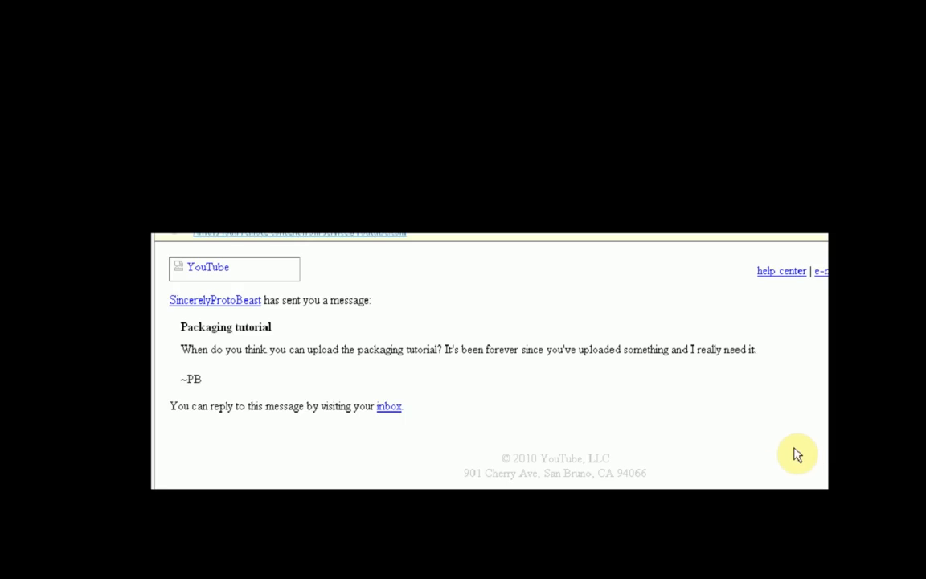
{"action": "mouse_move", "coordinate": [788, 414]}
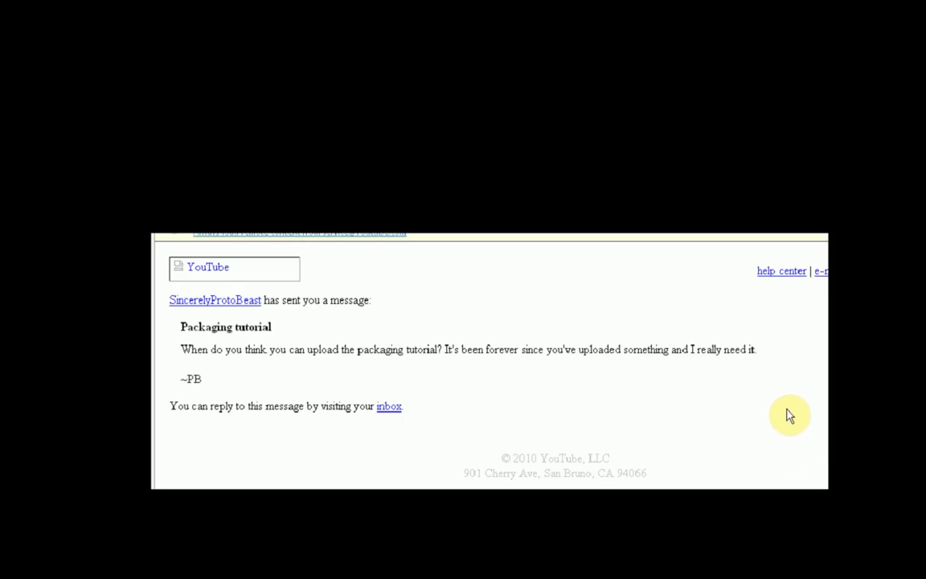